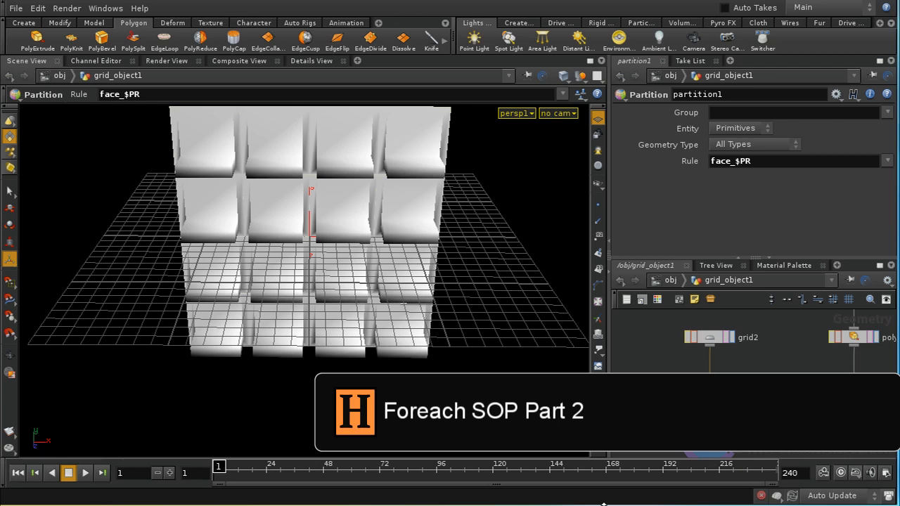
pyautogui.moveTo(462, 322)
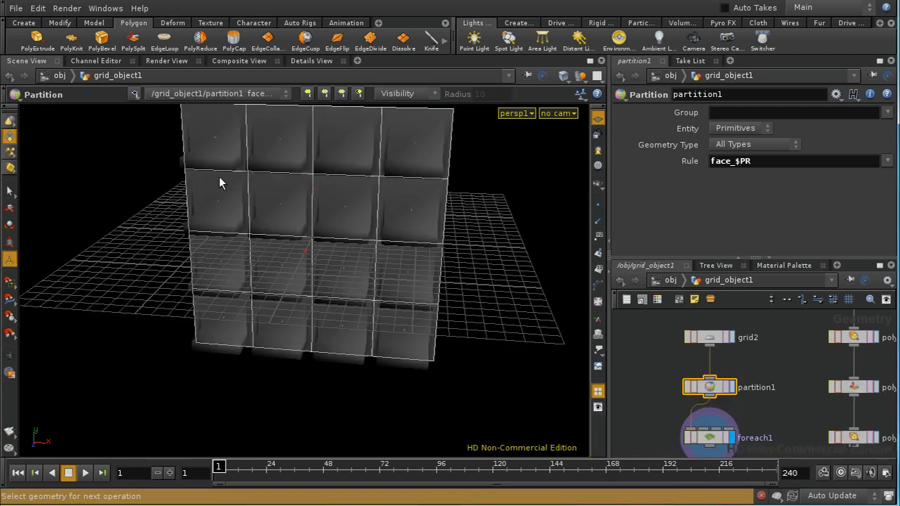
pyautogui.moveTo(355, 220)
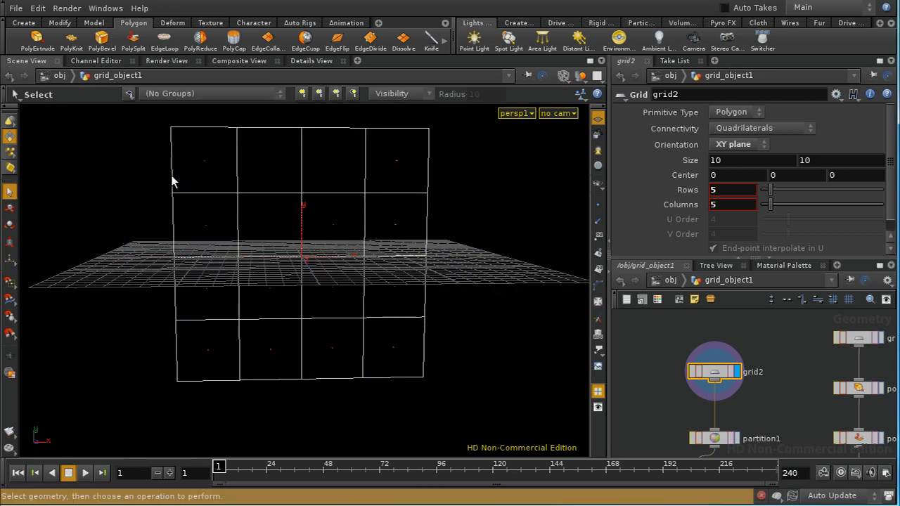
pyautogui.moveTo(203, 168)
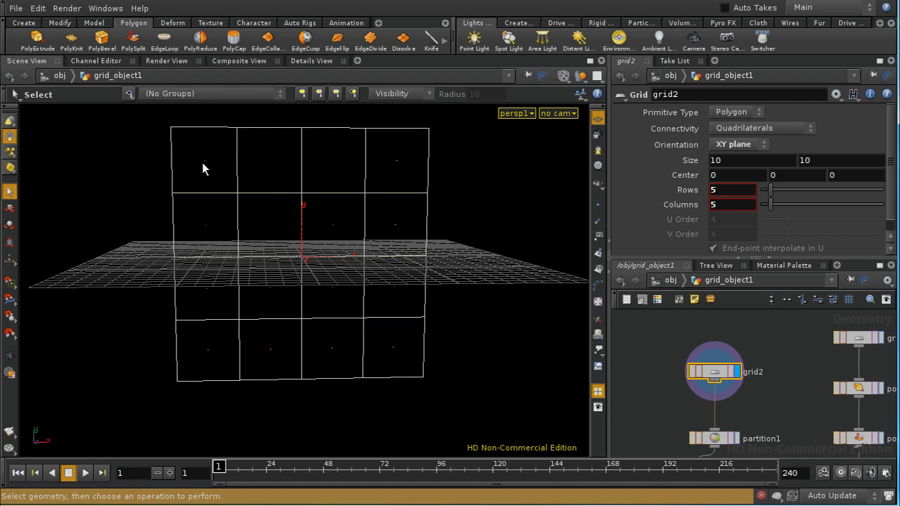
# Select four grid faces and add a Group Geometry node (group1) for them.
pyautogui.click(204, 159)
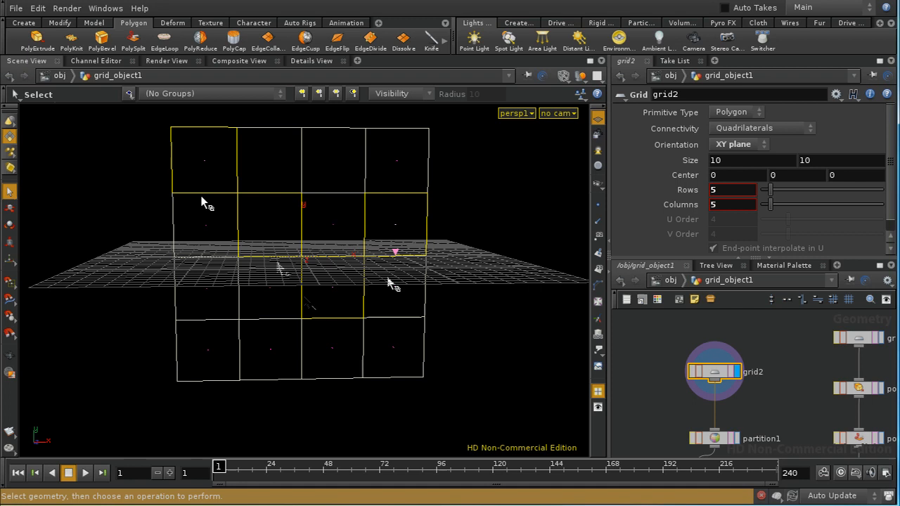
pyautogui.press('Tab')
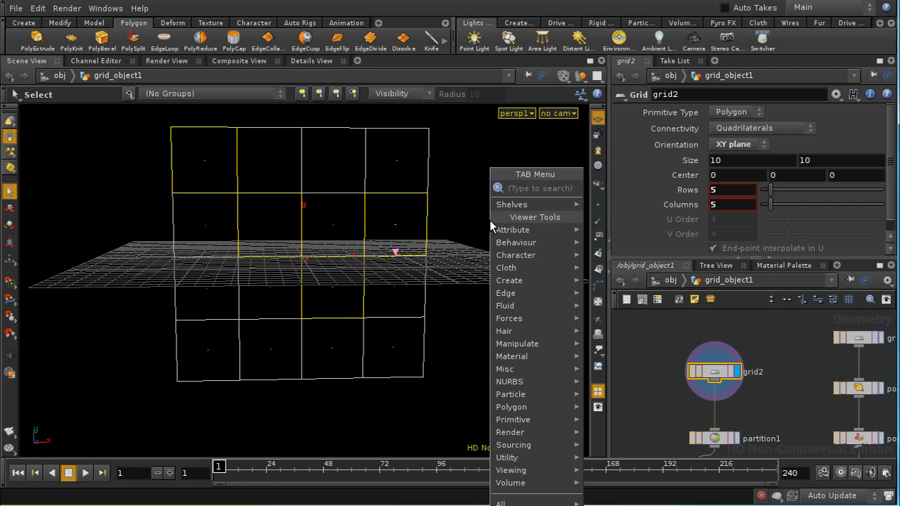
pyautogui.write('Gravity')
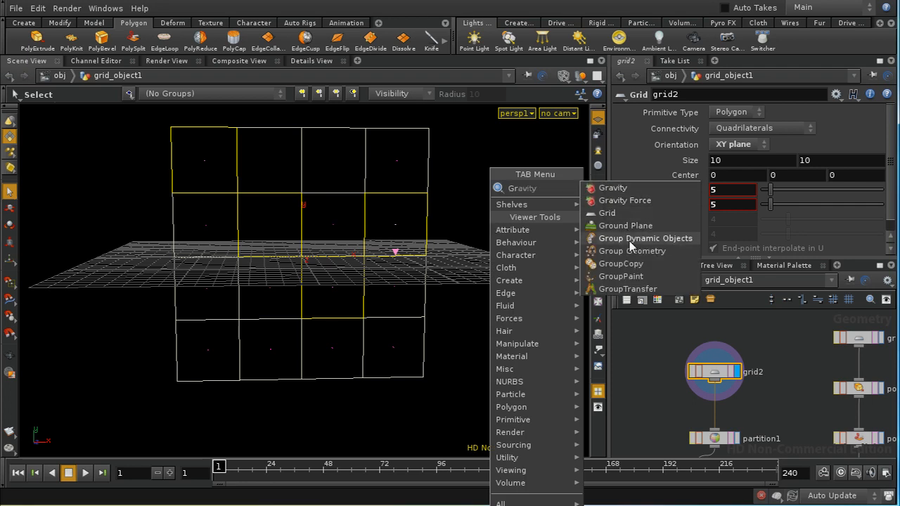
pyautogui.click(632, 251)
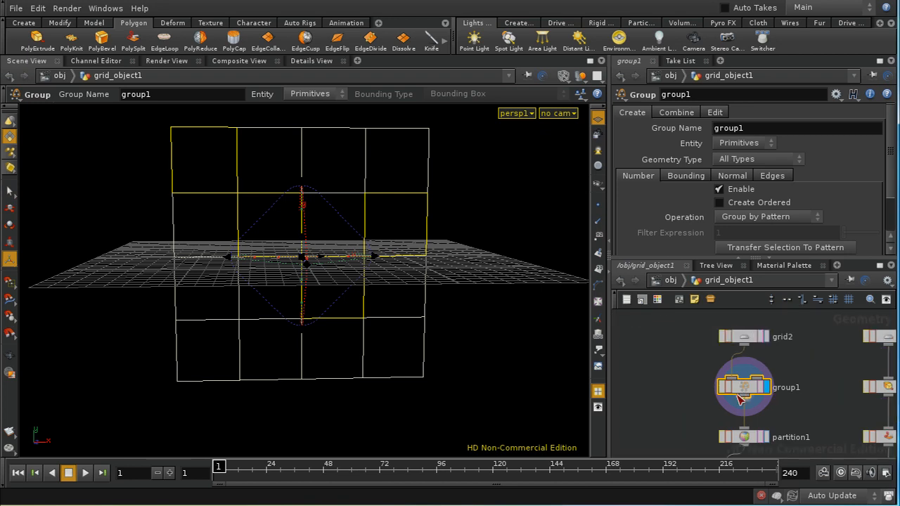
pyautogui.moveTo(430, 228)
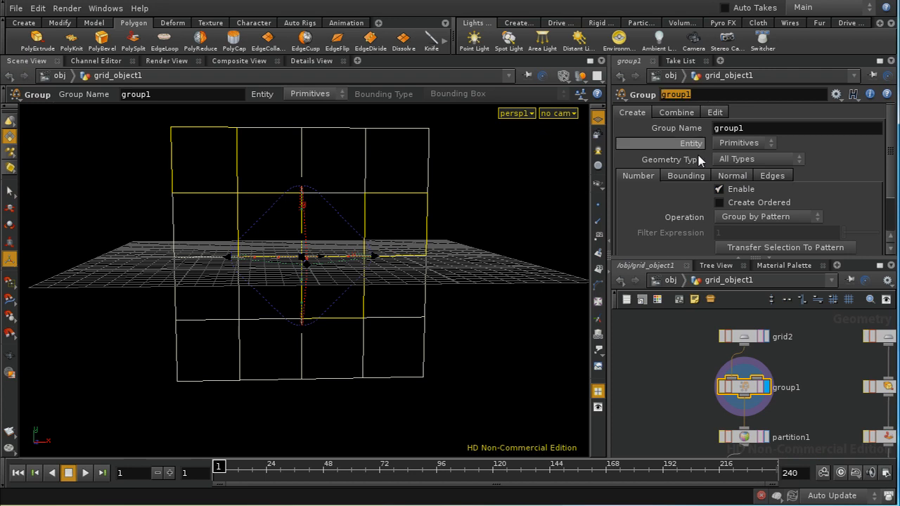
# Rename group1 to for_group and set its Group Name to $OS.
pyautogui.write('for_')
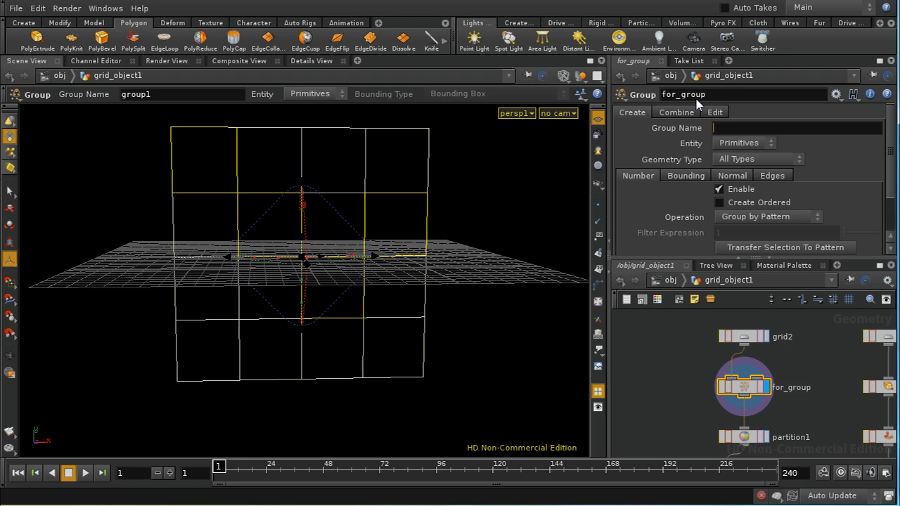
pyautogui.write('$0S')
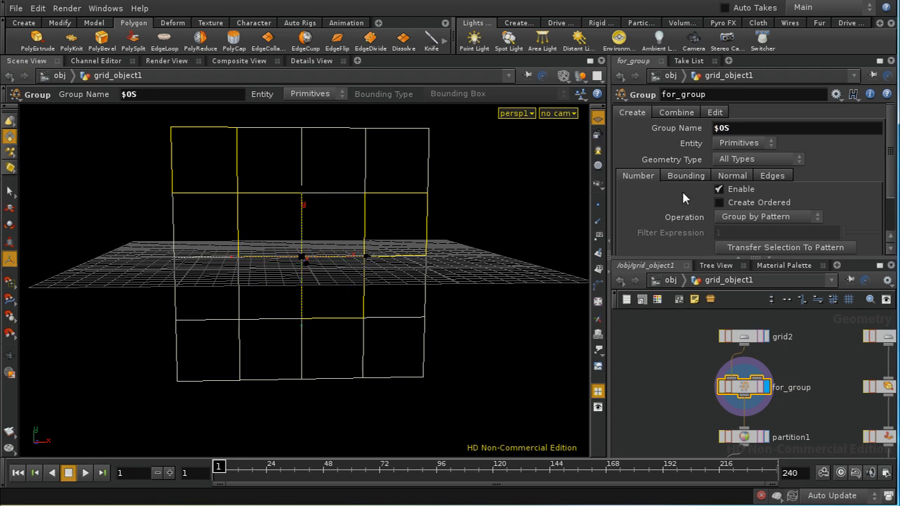
pyautogui.moveTo(747, 390)
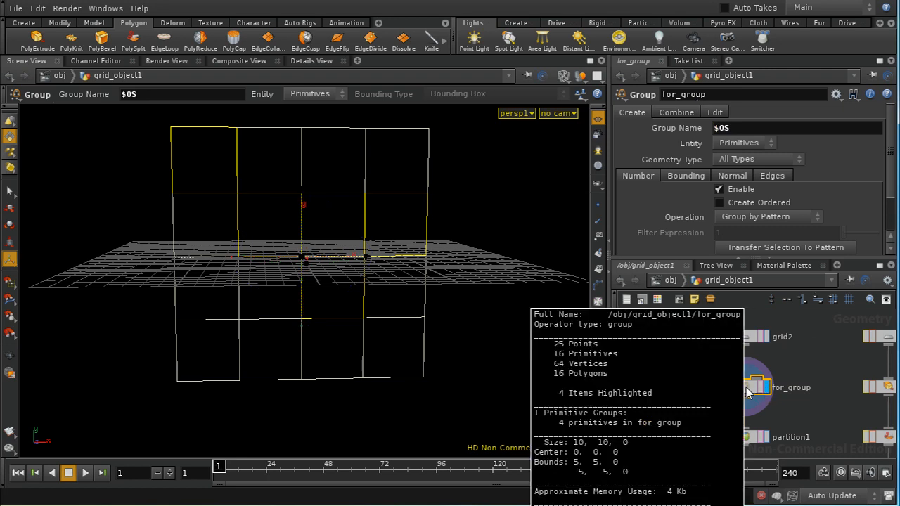
pyautogui.moveTo(650, 426)
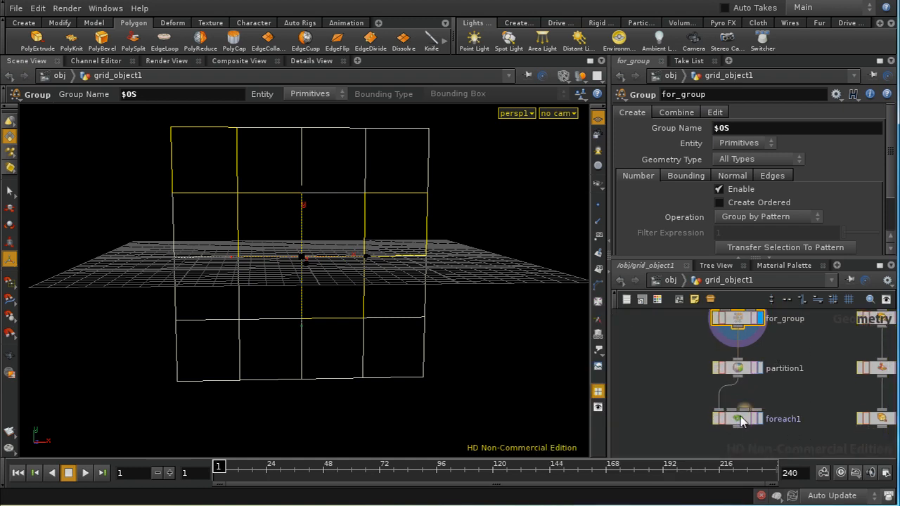
# Check the foreach1 output, then select partition1 to set its Group to for_group.
pyautogui.click(738, 419)
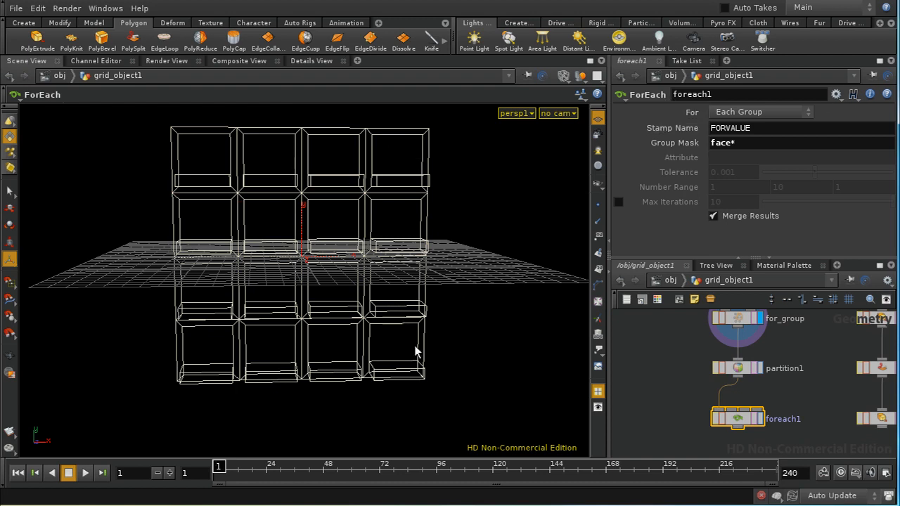
pyautogui.moveTo(826, 394)
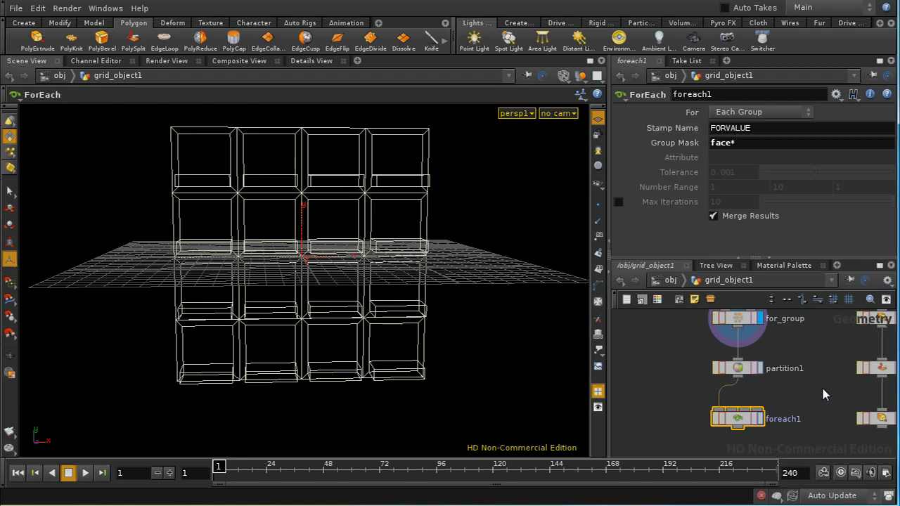
pyautogui.click(737, 368)
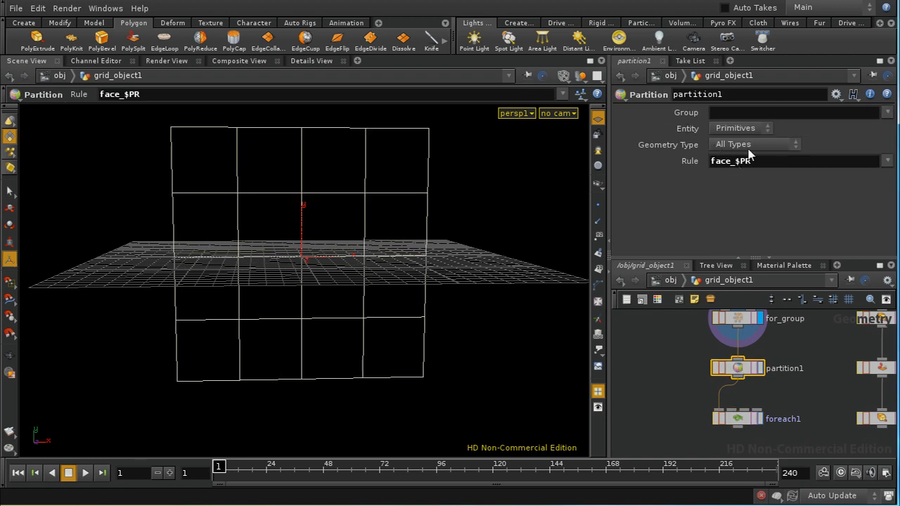
pyautogui.moveTo(739, 185)
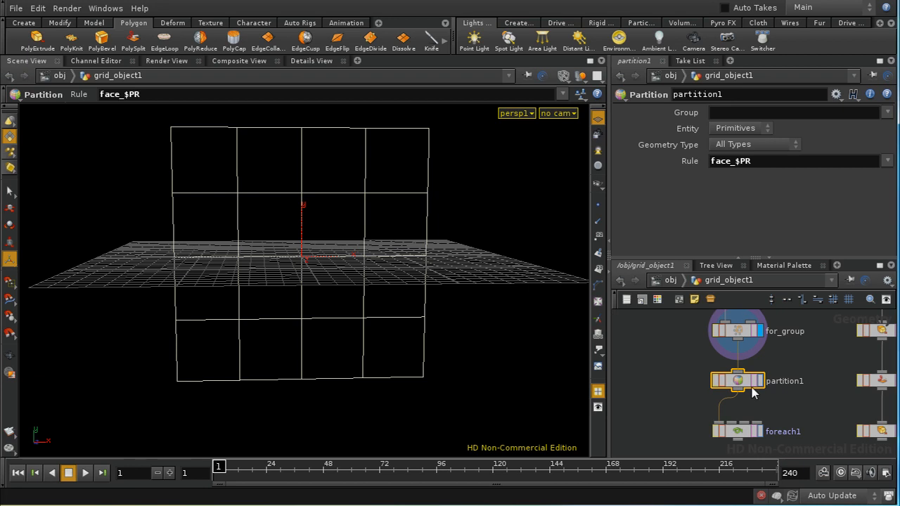
pyautogui.moveTo(890, 121)
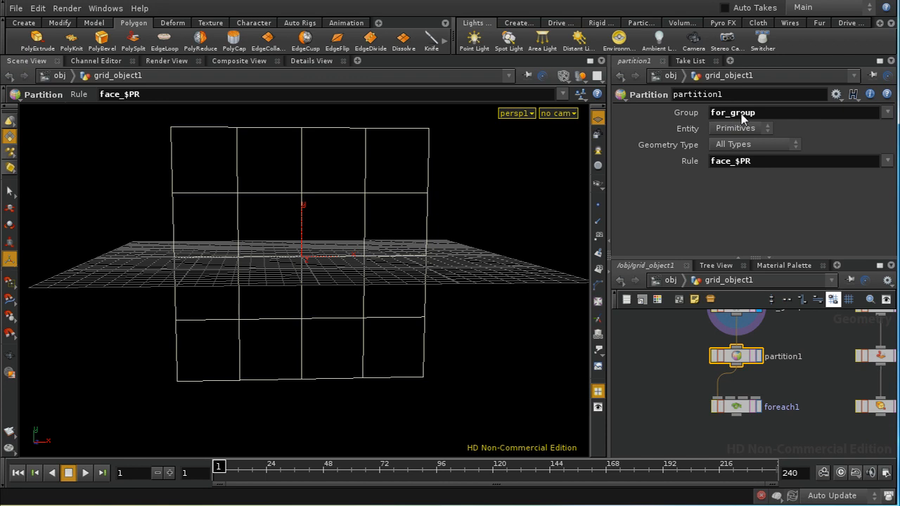
# Check foreach1's four boxes, then select partition1 to clear its Group field.
pyautogui.click(736, 406)
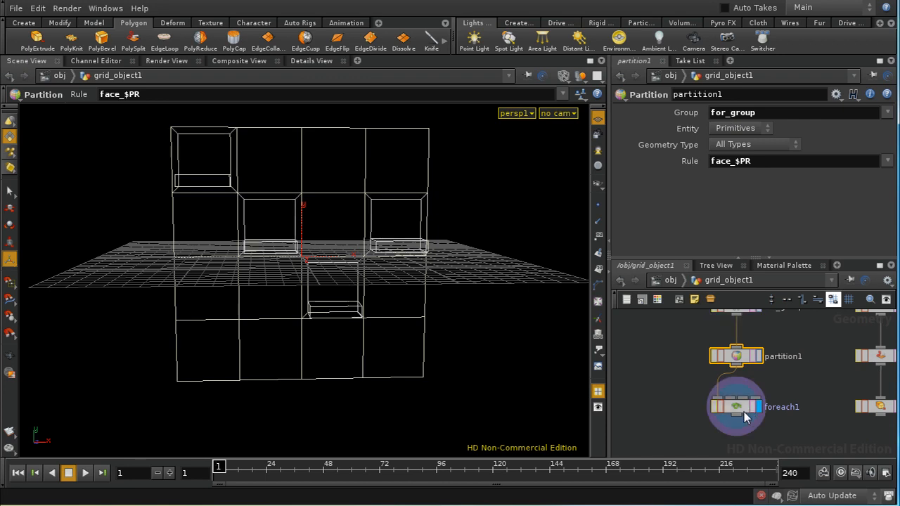
pyautogui.click(736, 406)
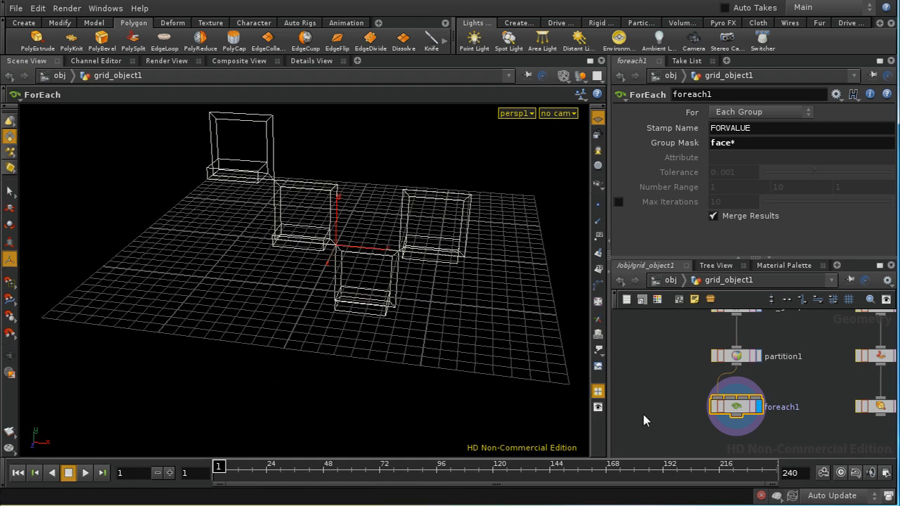
pyautogui.click(736, 356)
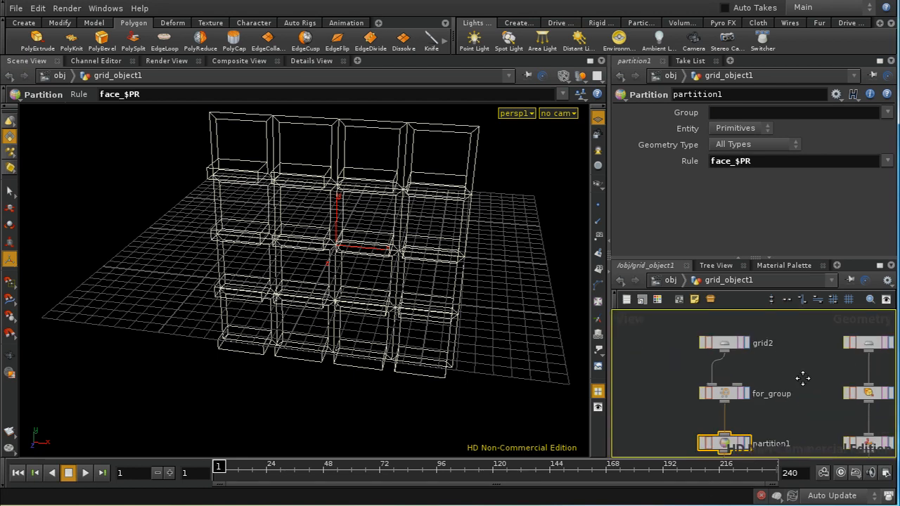
# Add blast1 with Group for_group and Delete Non Selected enabled.
pyautogui.click(724, 393)
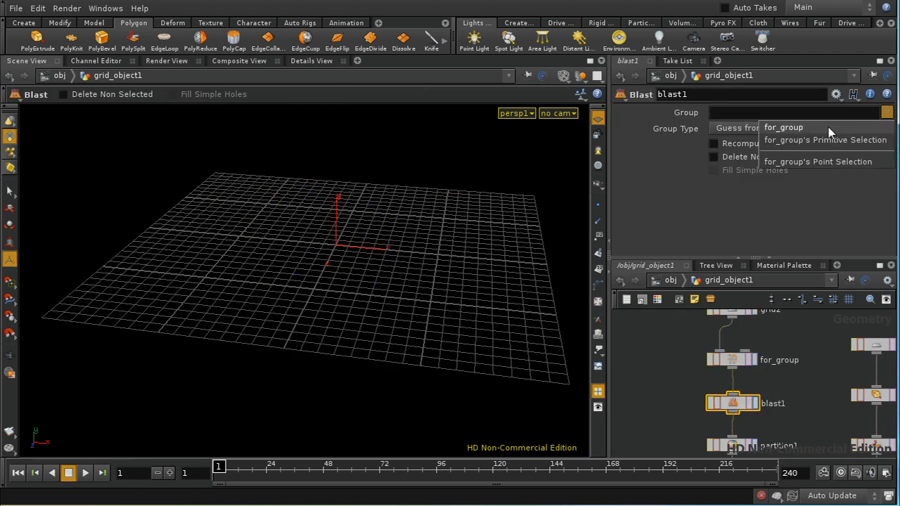
pyautogui.click(783, 127)
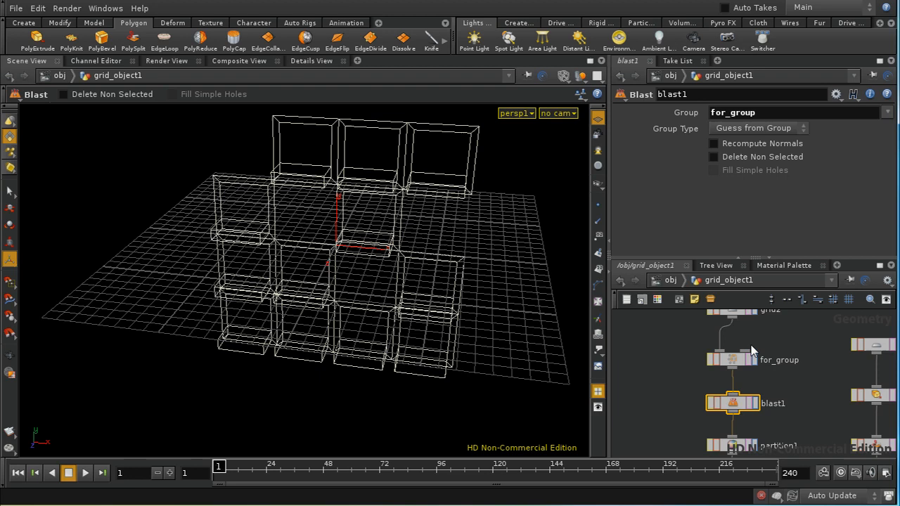
pyautogui.moveTo(764, 202)
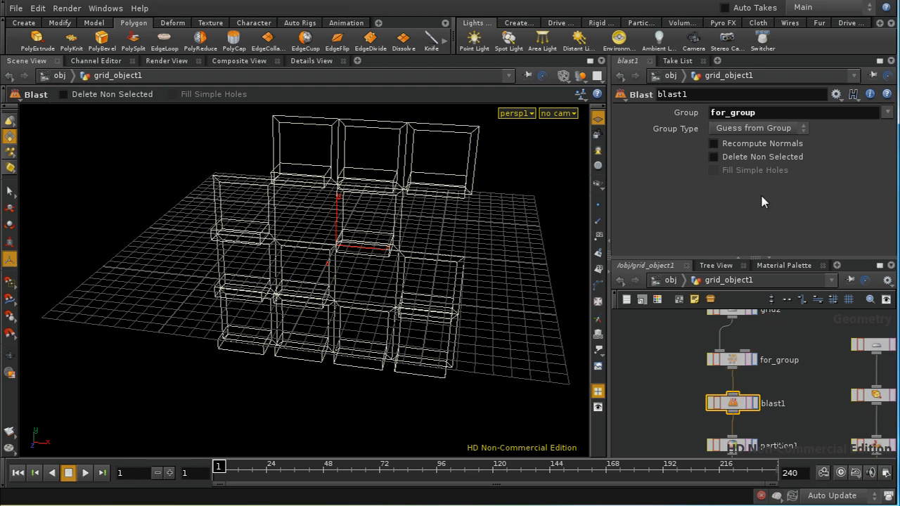
pyautogui.click(714, 156)
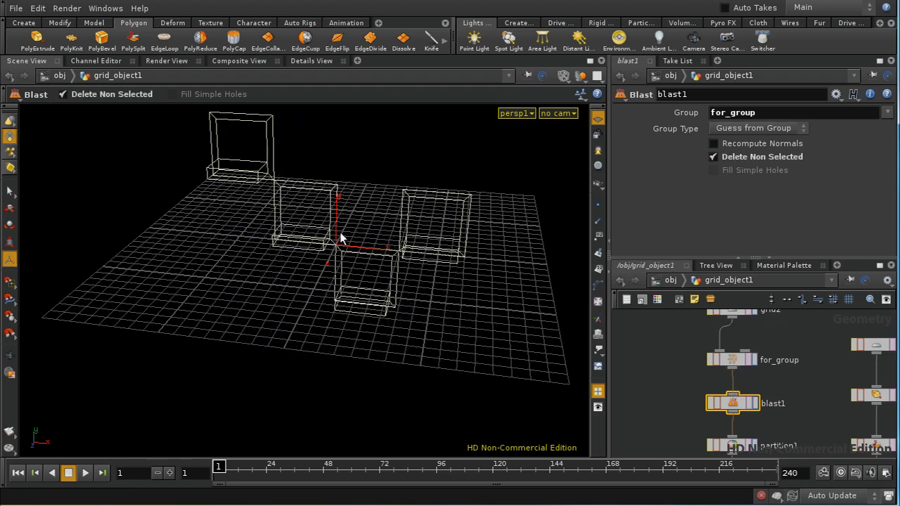
pyautogui.moveTo(447, 232)
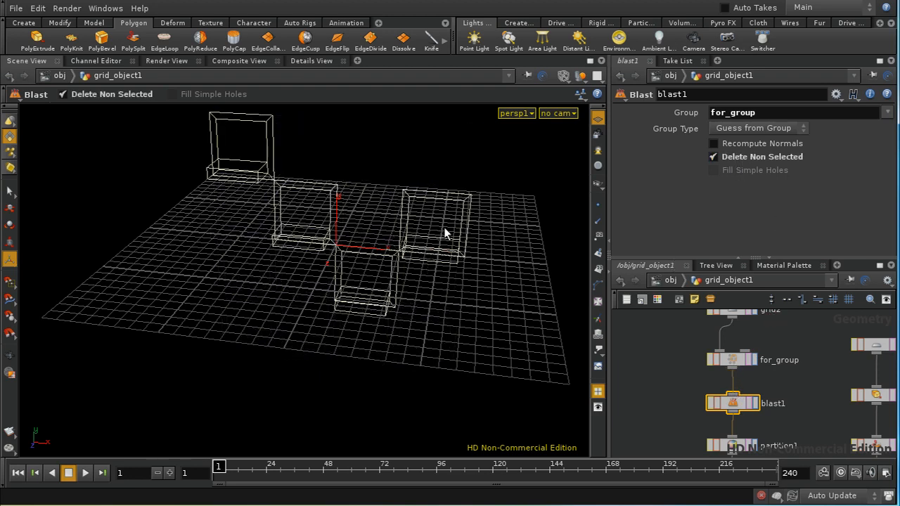
pyautogui.scroll(-3)
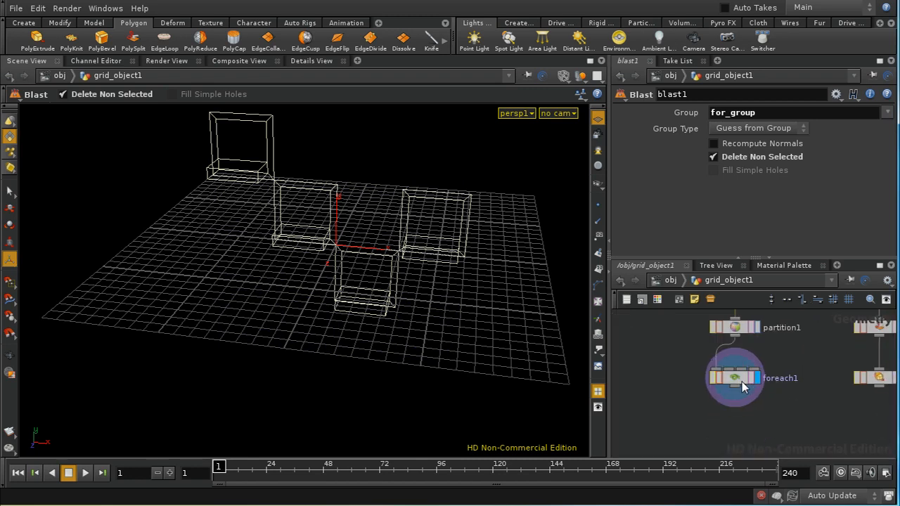
pyautogui.moveTo(728, 364)
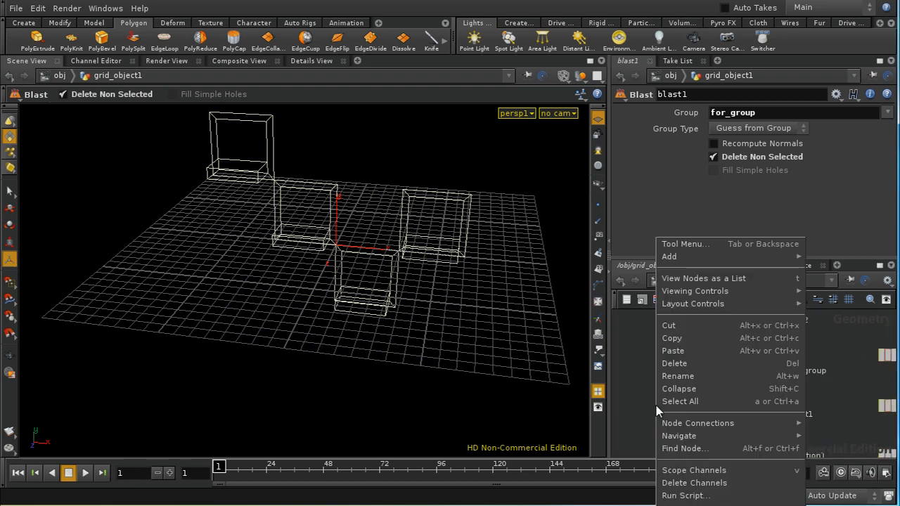
pyautogui.moveTo(672, 339)
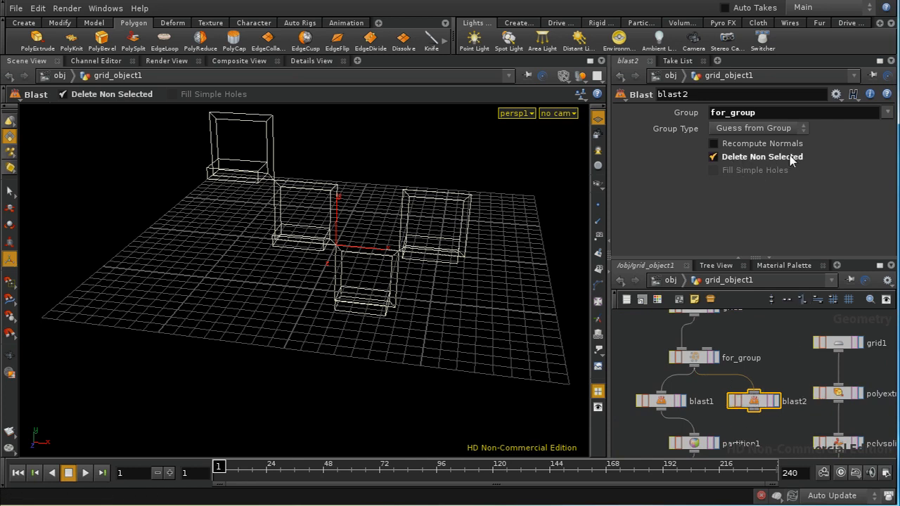
# Uncheck Delete Non Selected on blast2 so it removes the for_group faces.
pyautogui.click(715, 157)
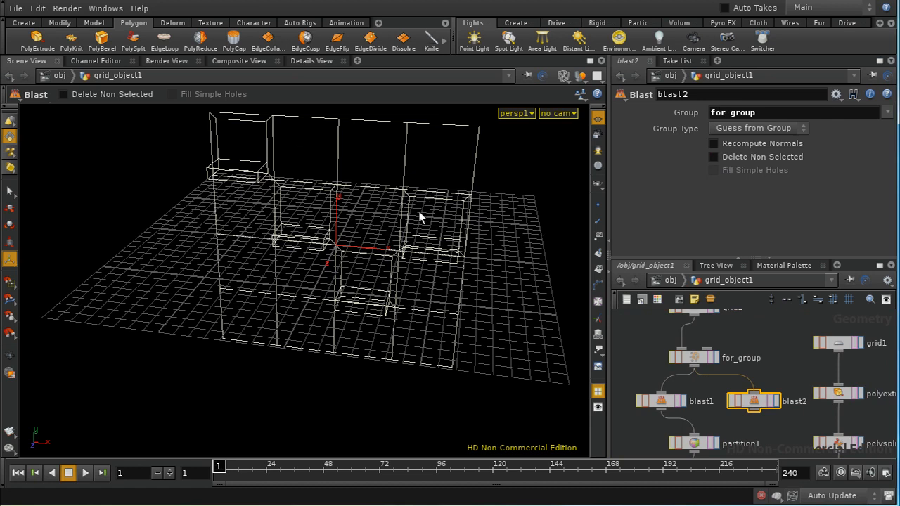
pyautogui.moveTo(348, 286)
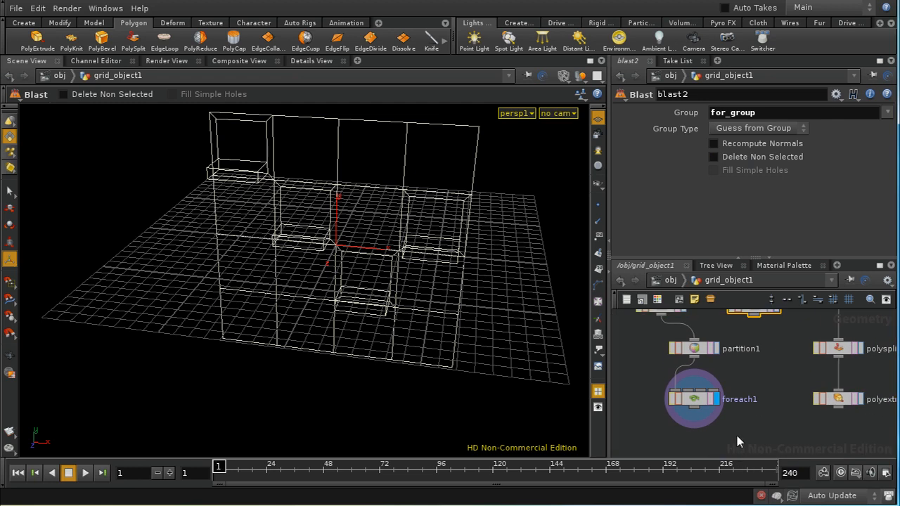
# Place a merge1 node below foreach1 in the network editor.
pyautogui.click(886, 299)
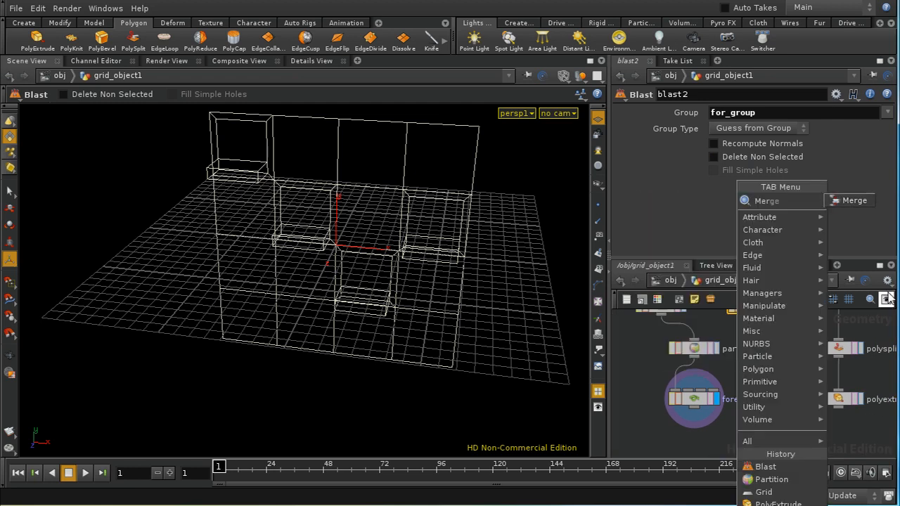
pyautogui.click(766, 200)
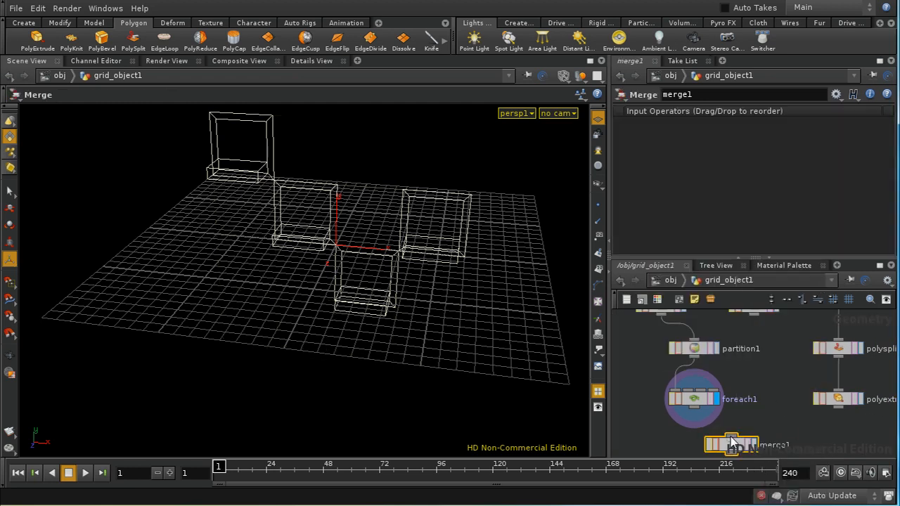
pyautogui.click(694, 398)
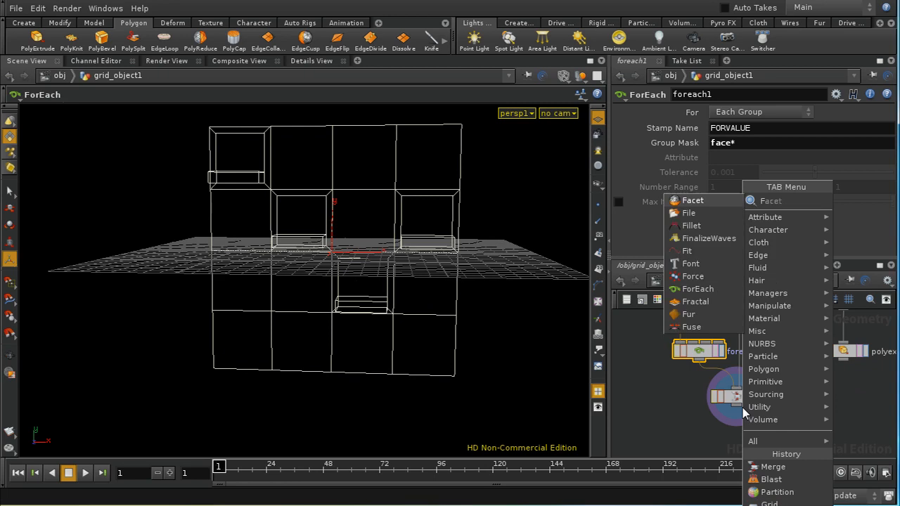
# Dismiss the node search menu and select fuse1 to view its parameters.
pyautogui.click(773, 466)
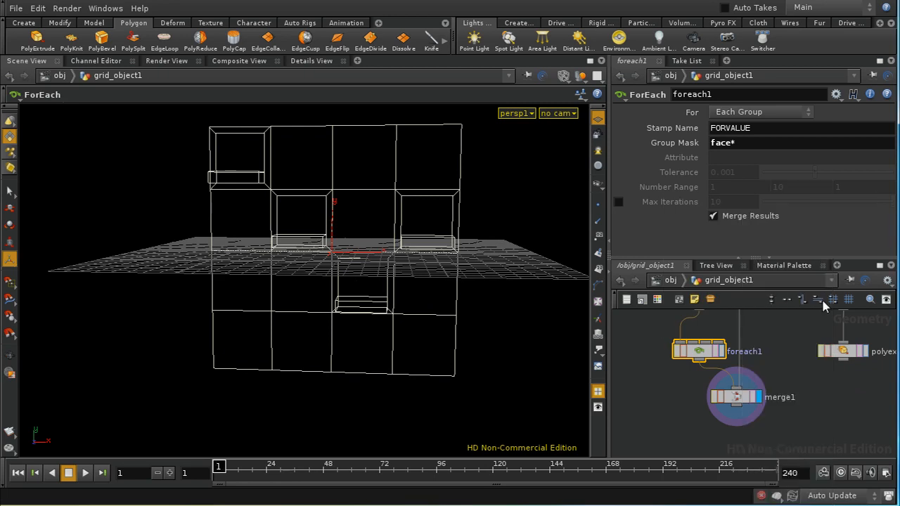
pyautogui.click(736, 435)
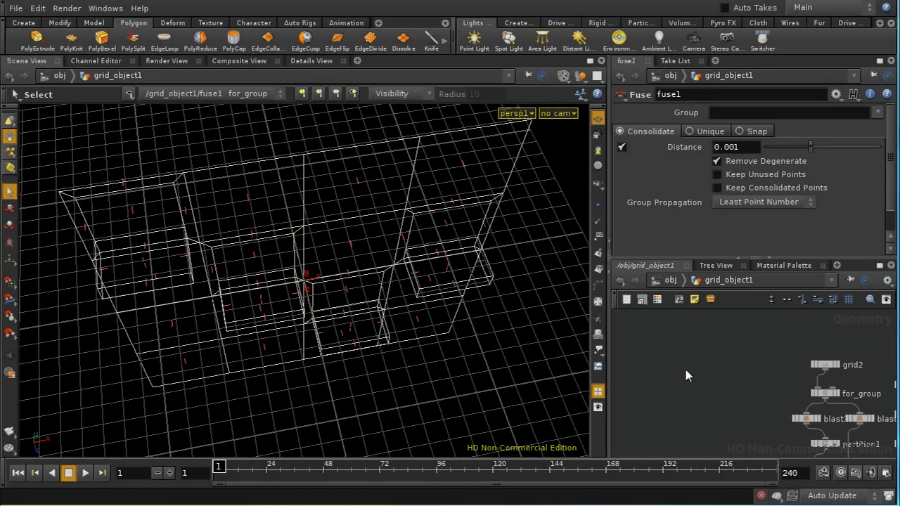
pyautogui.moveTo(678, 371)
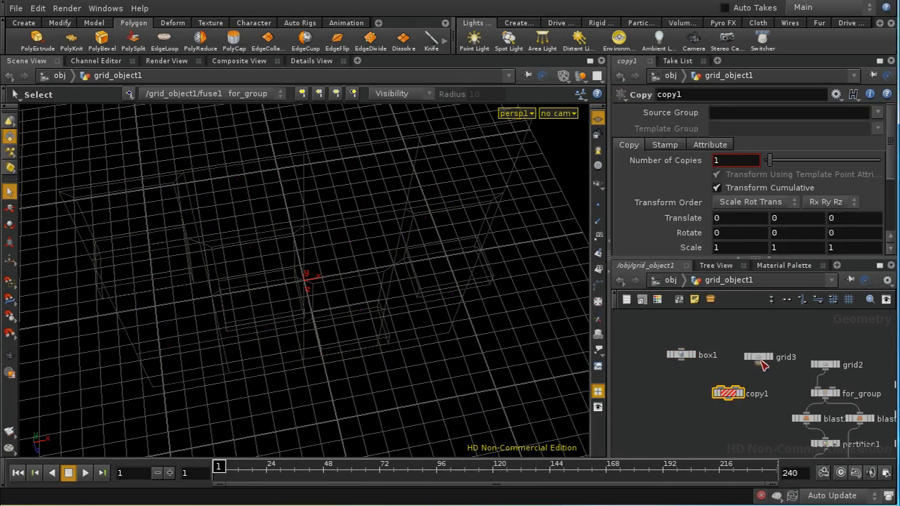
# Wire grid3 into copy1's template input so boxes land on its points.
pyautogui.click(770, 357)
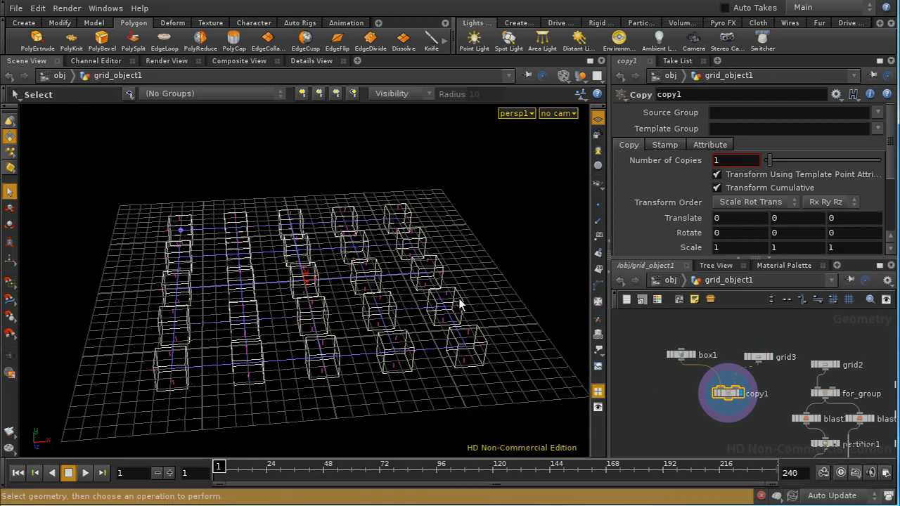
pyautogui.moveTo(182, 236)
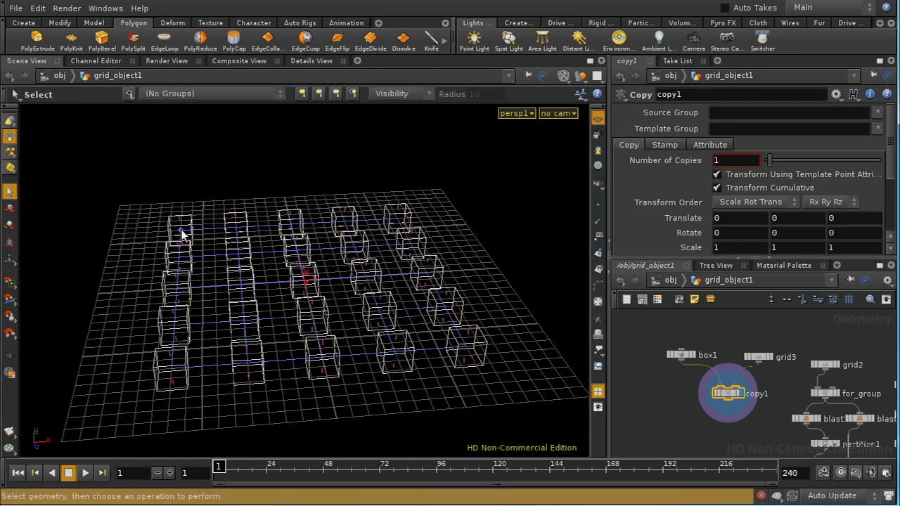
pyautogui.moveTo(352, 394)
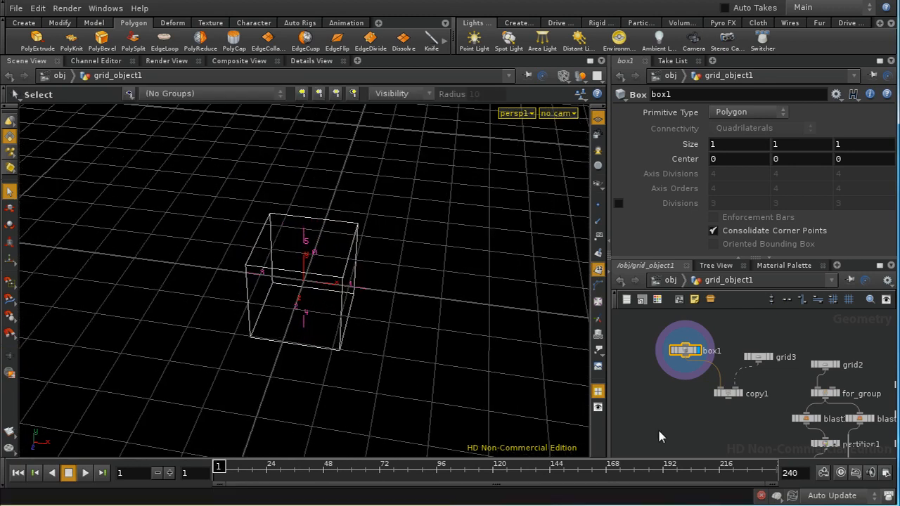
pyautogui.moveTo(713, 436)
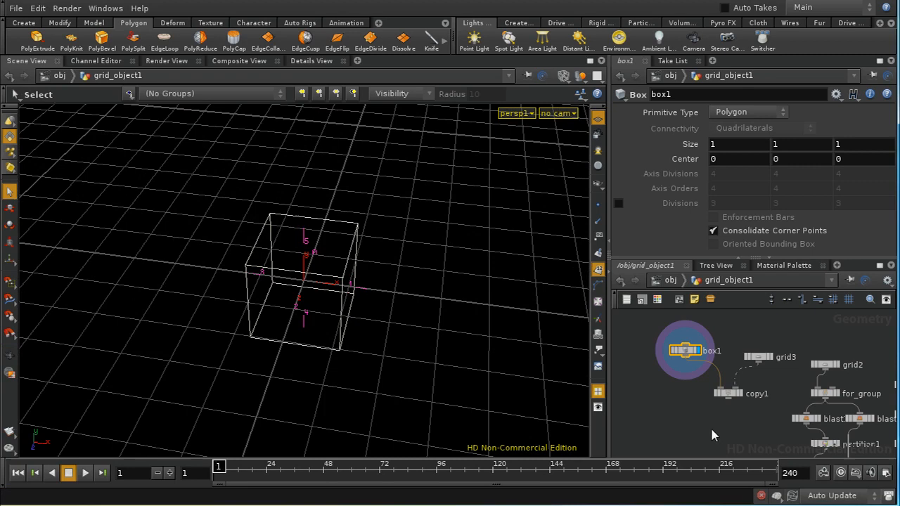
pyautogui.moveTo(754, 439)
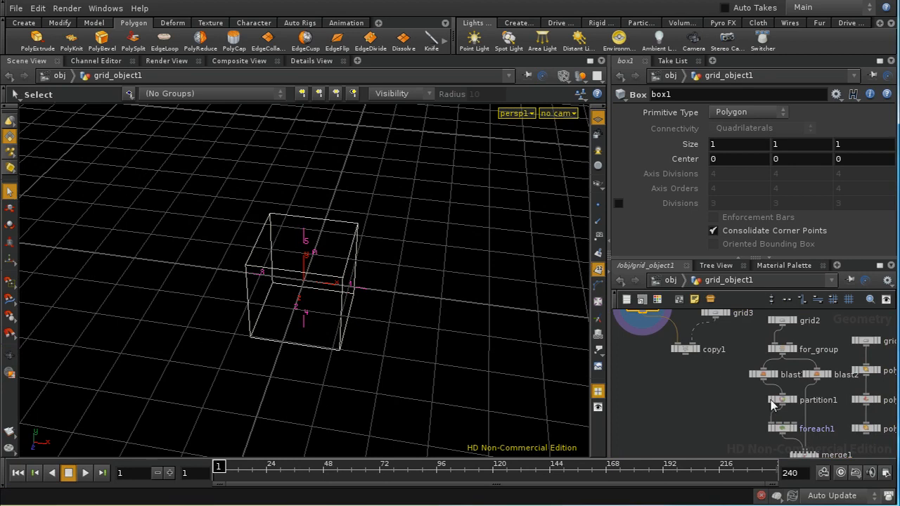
pyautogui.moveTo(727, 392)
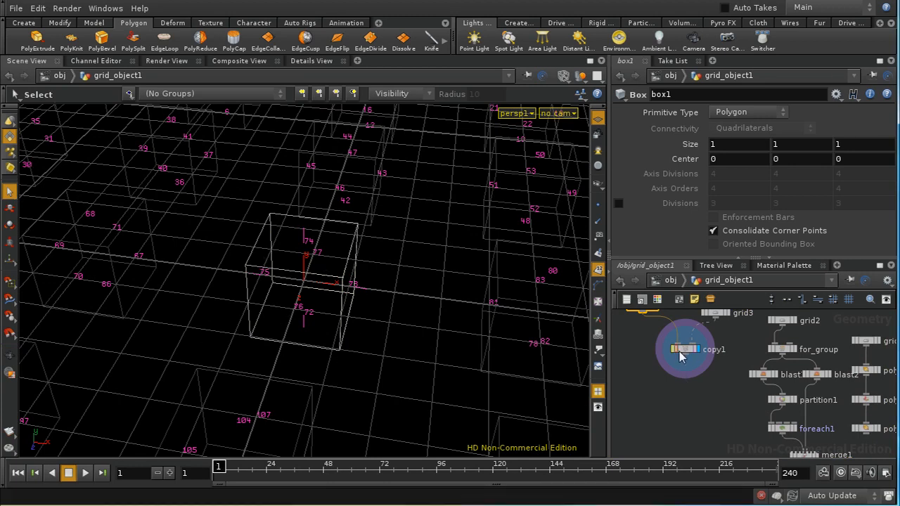
# Add connectivity1 after copy1 writing class, with Connectivity Type set to Primitive.
pyautogui.click(685, 350)
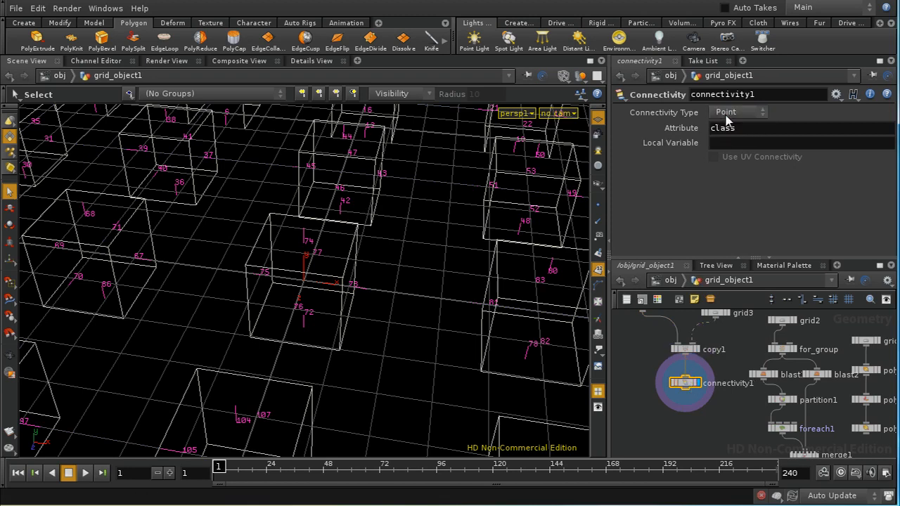
pyautogui.click(738, 112)
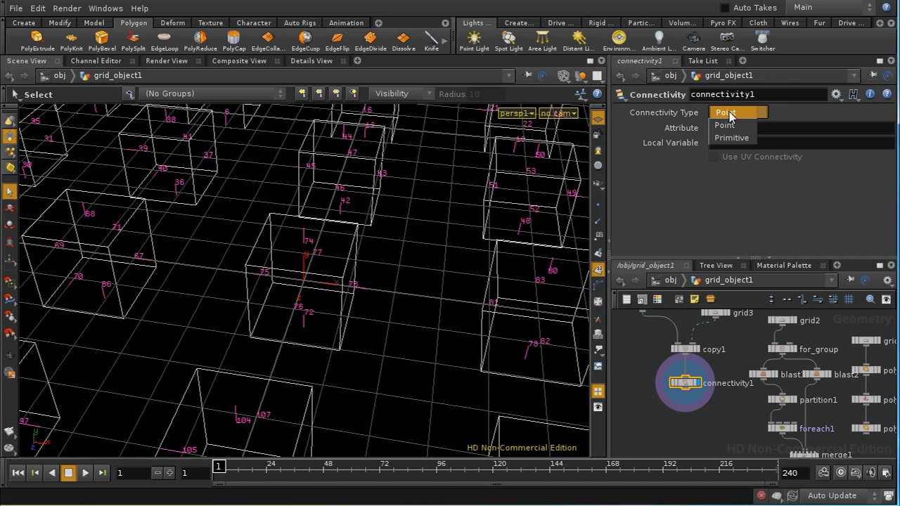
pyautogui.click(725, 113)
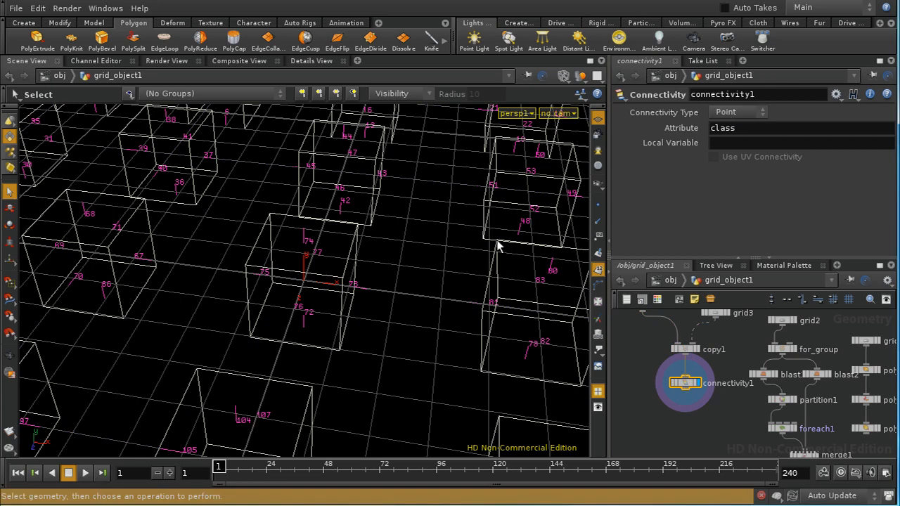
pyautogui.moveTo(573, 280)
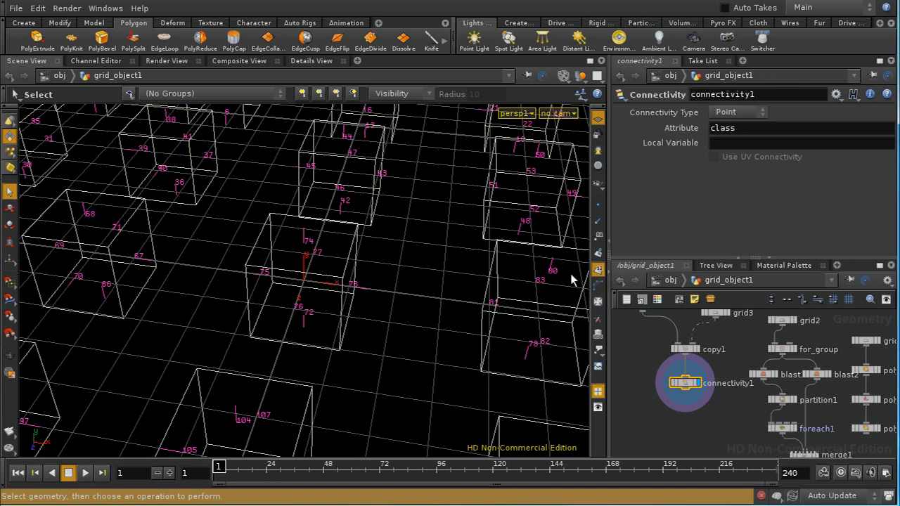
pyautogui.click(738, 111)
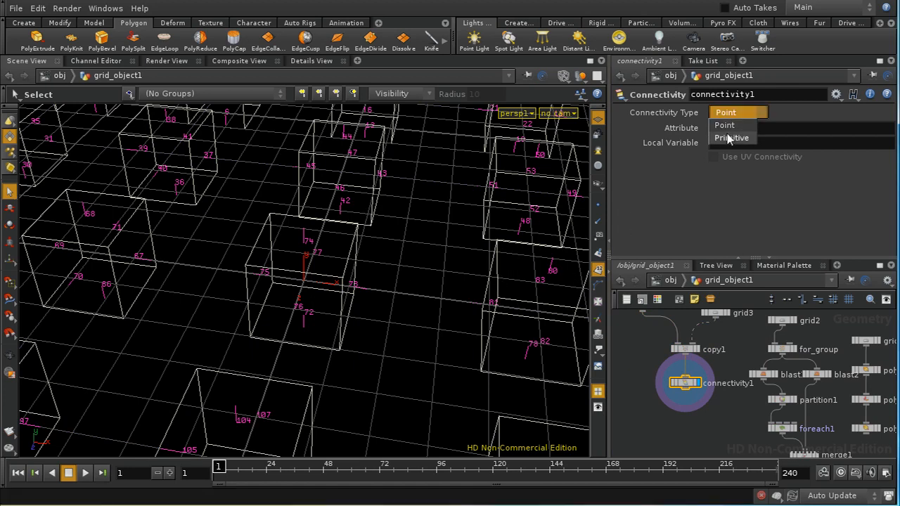
pyautogui.click(732, 137)
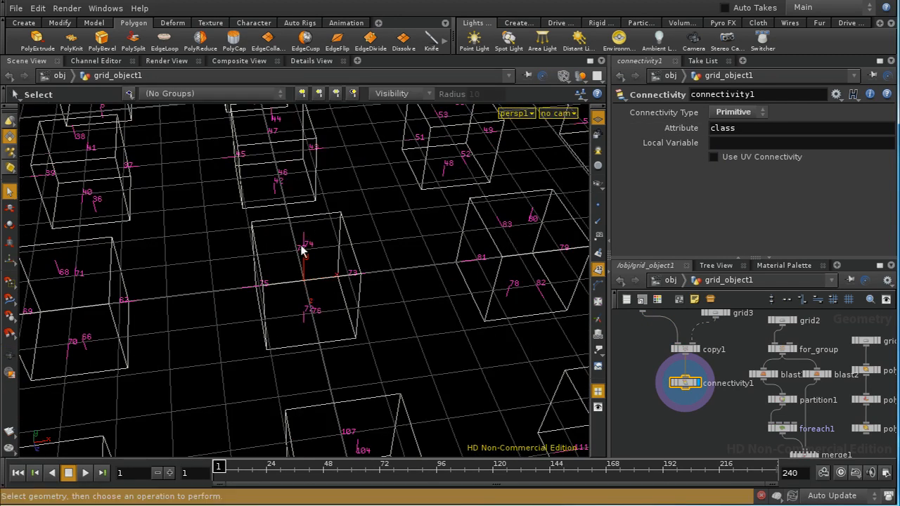
pyautogui.moveTo(317, 310)
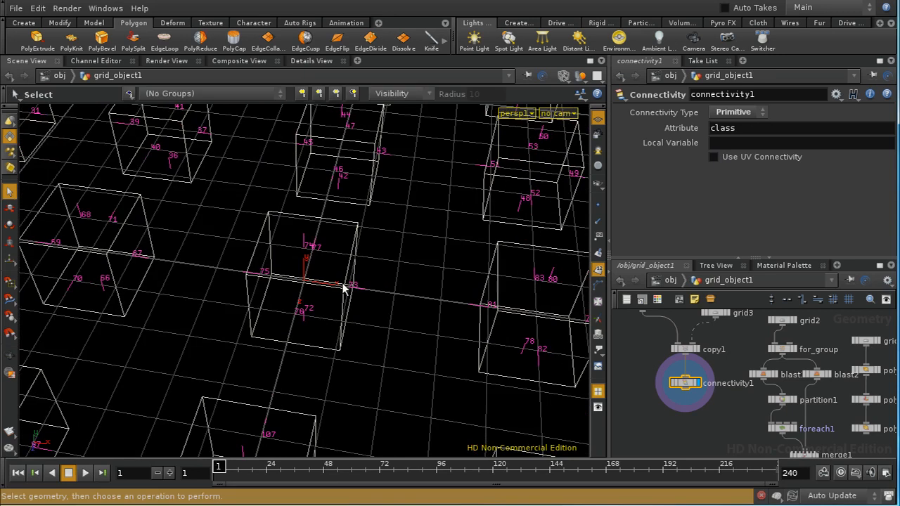
pyautogui.moveTo(296, 296)
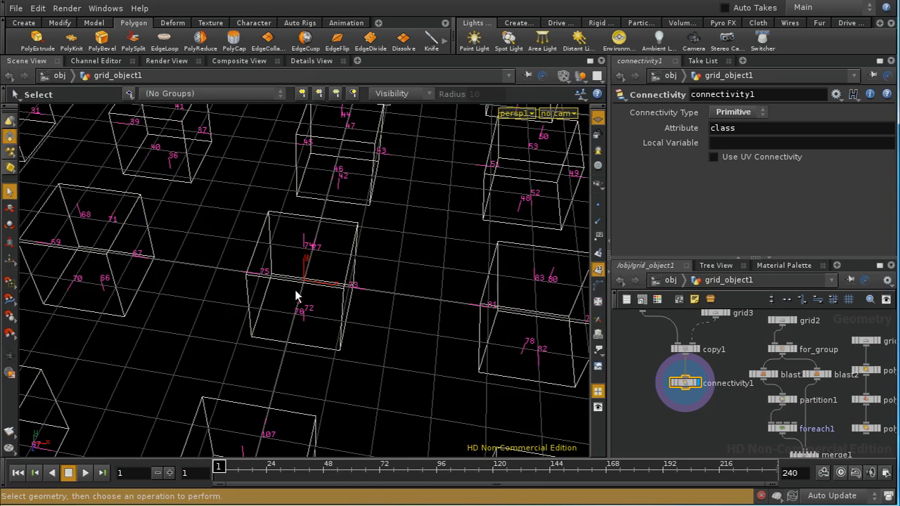
pyautogui.moveTo(545, 324)
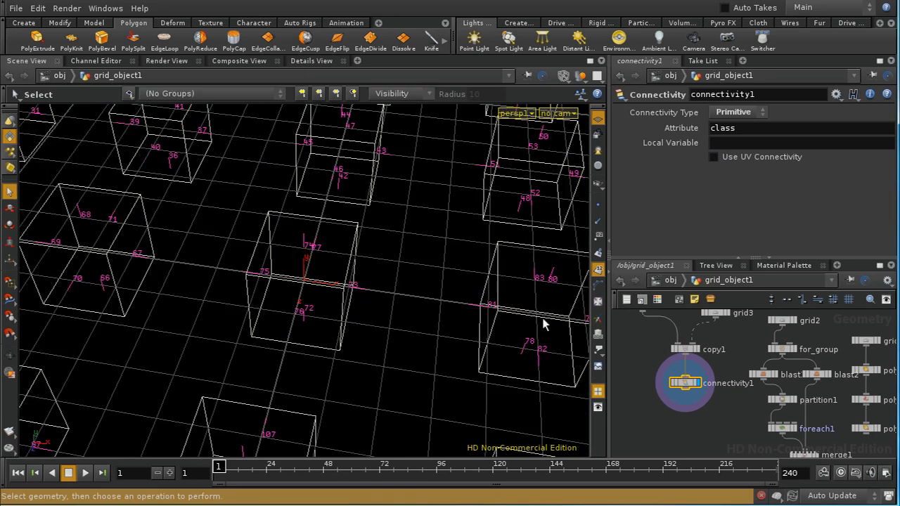
pyautogui.moveTo(528, 281)
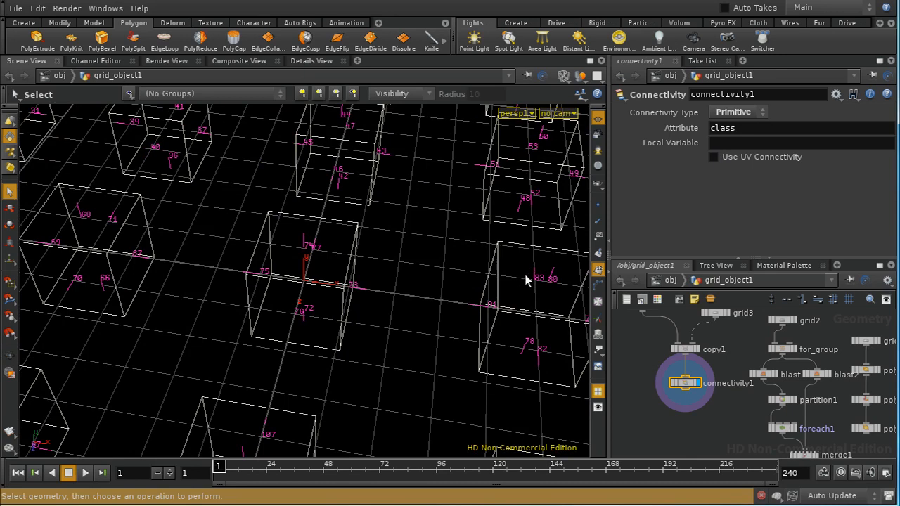
pyautogui.moveTo(352, 258)
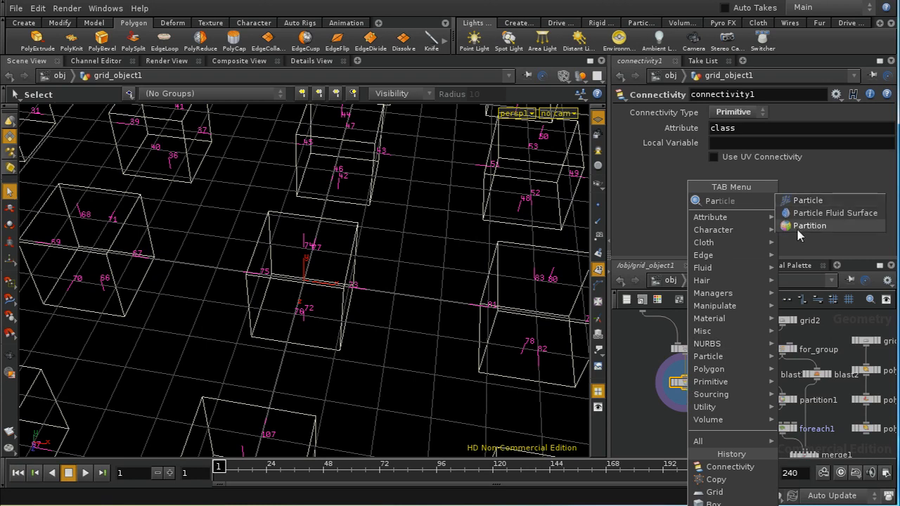
# Add partition2 below connectivity1 with rule cube_$CLASS, and check connectivity1's class attribute.
pyautogui.click(810, 225)
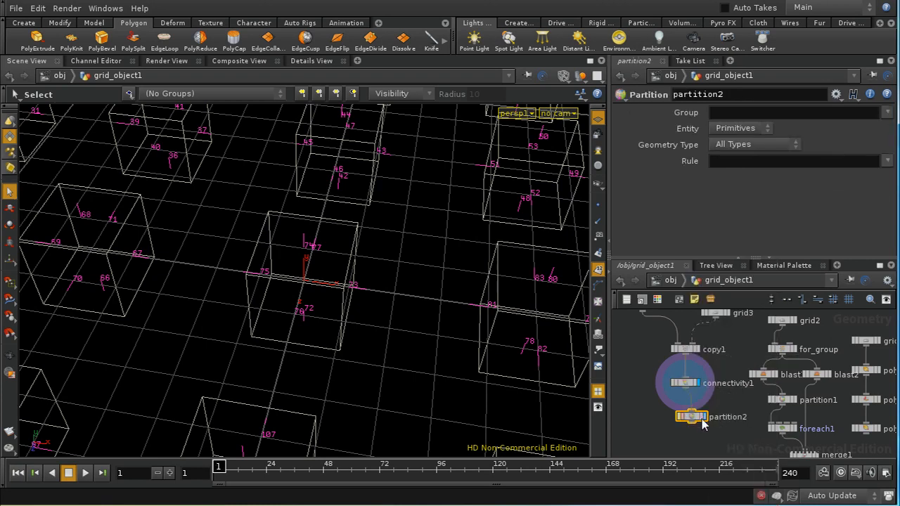
pyautogui.click(689, 416)
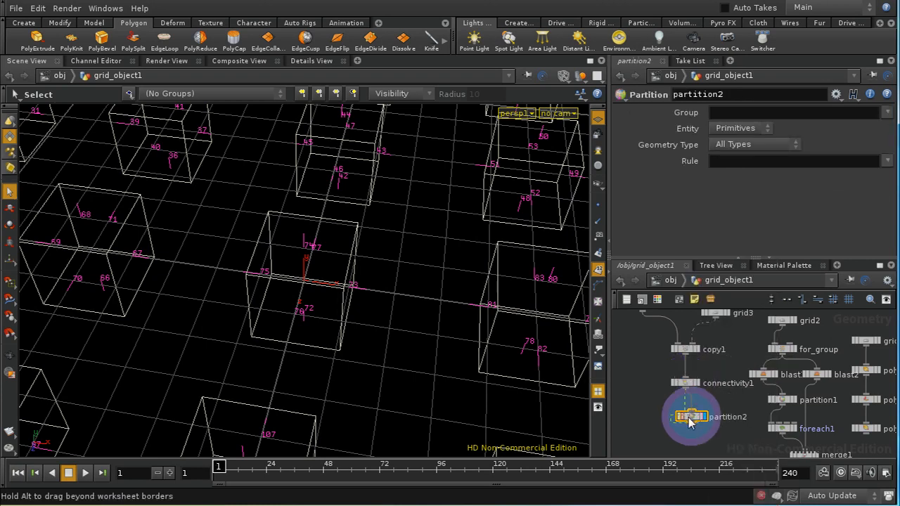
pyautogui.click(794, 161)
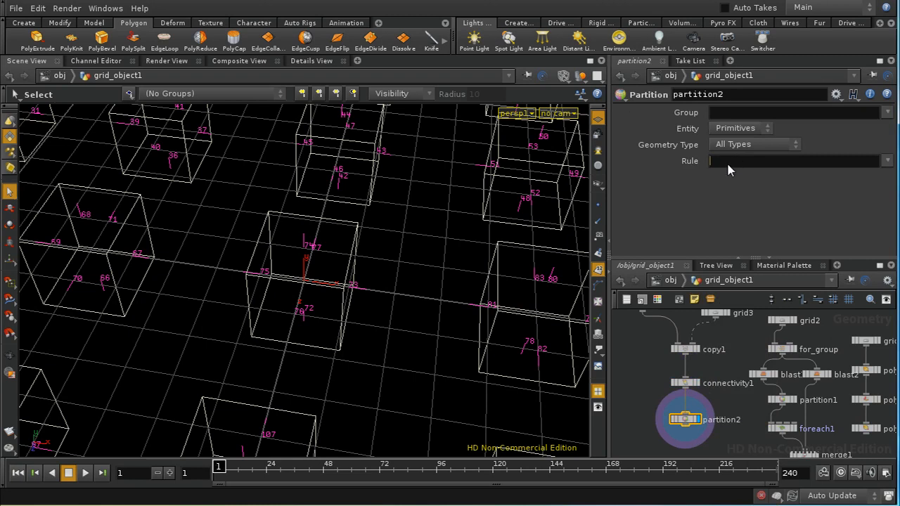
pyautogui.write('d')
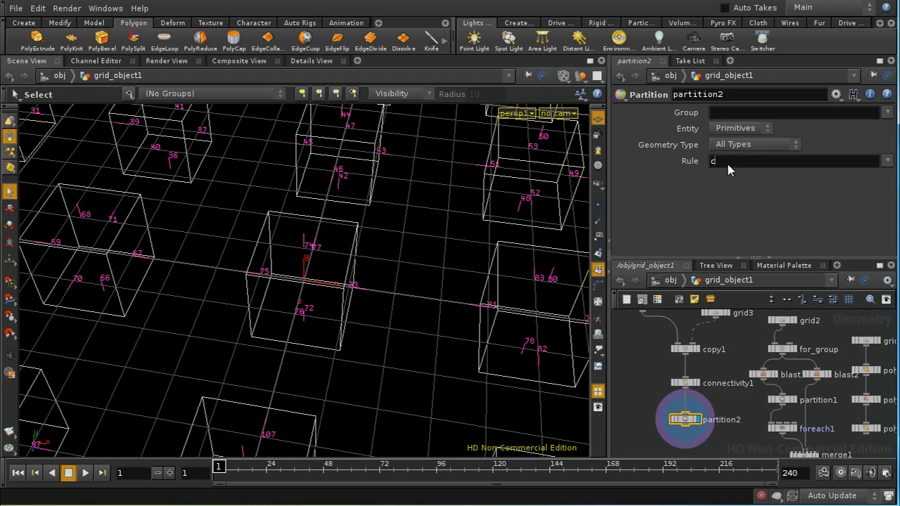
pyautogui.write('ube')
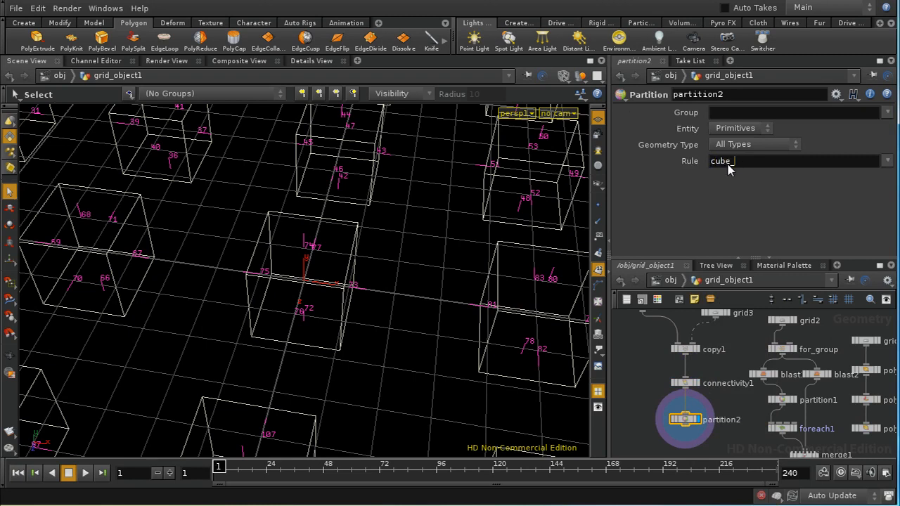
pyautogui.write('_$CLASS')
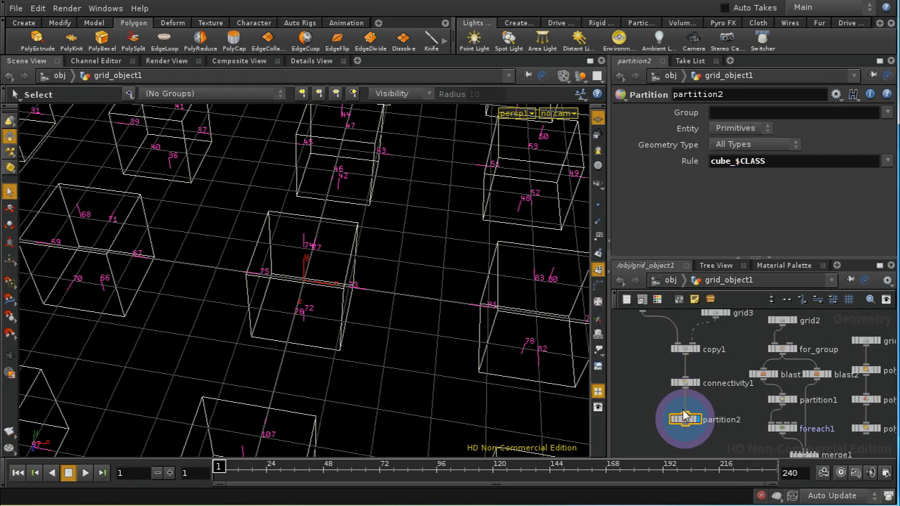
pyautogui.click(685, 383)
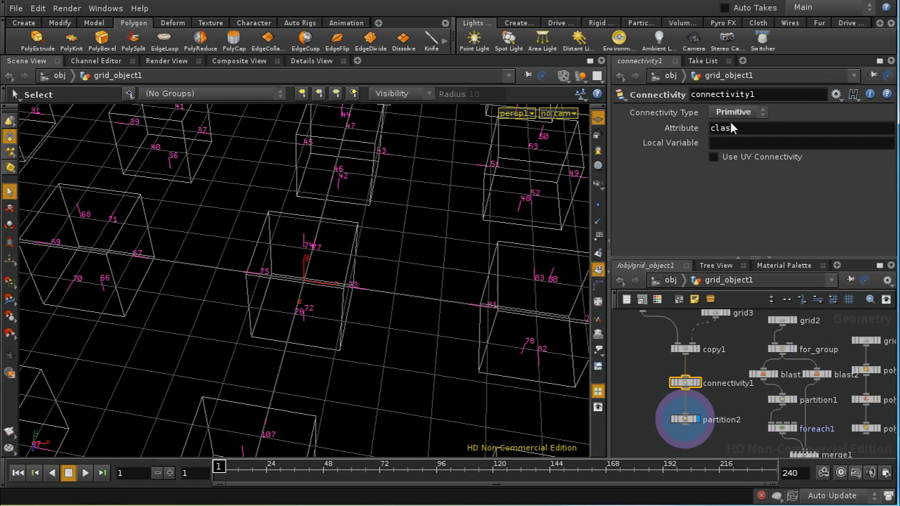
pyautogui.click(685, 419)
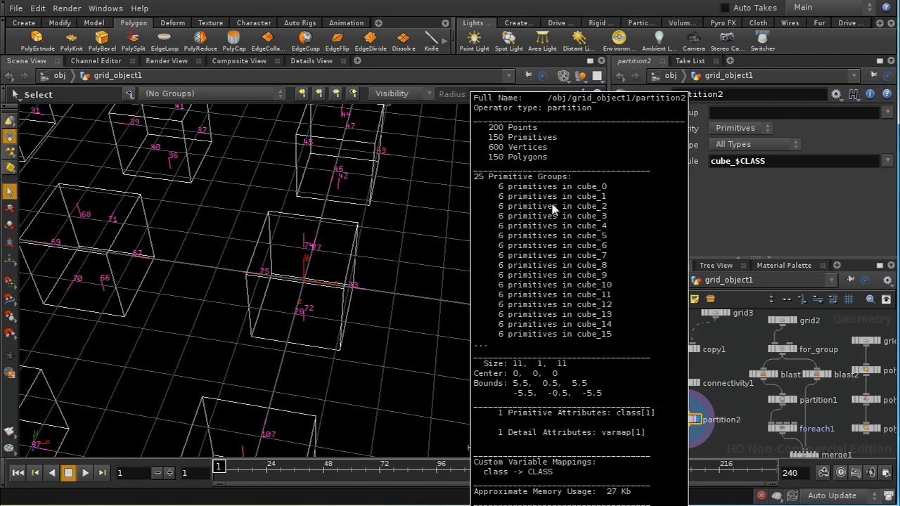
pyautogui.moveTo(603, 272)
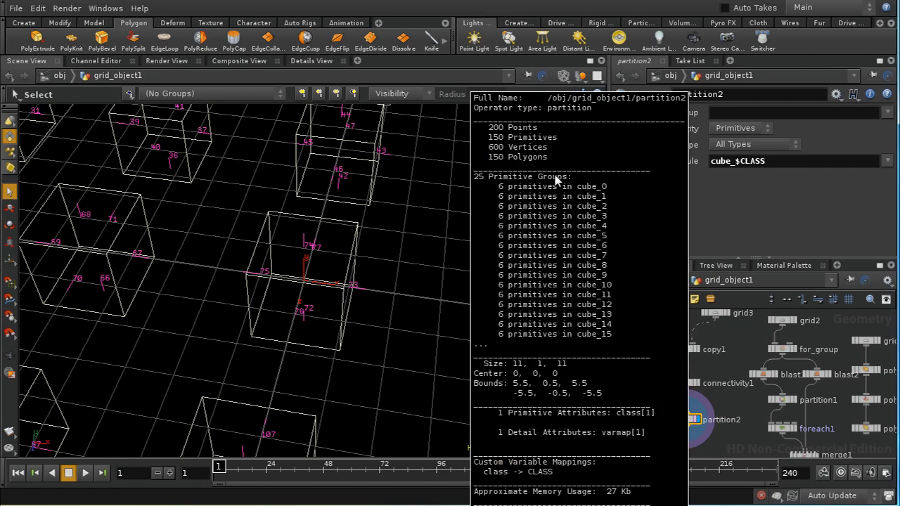
pyautogui.moveTo(505, 193)
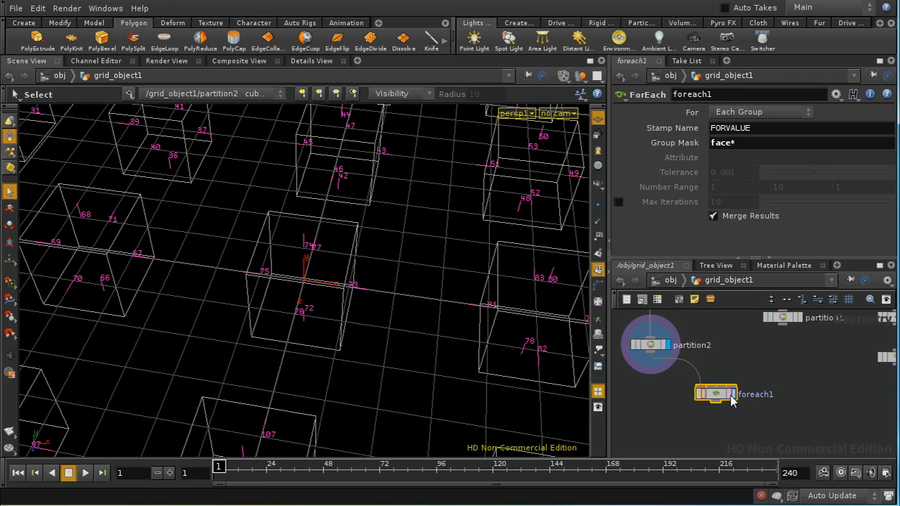
# Wire partition2 into foreach1, set Group Mask to cube_*, and dive inside the loop.
pyautogui.click(716, 394)
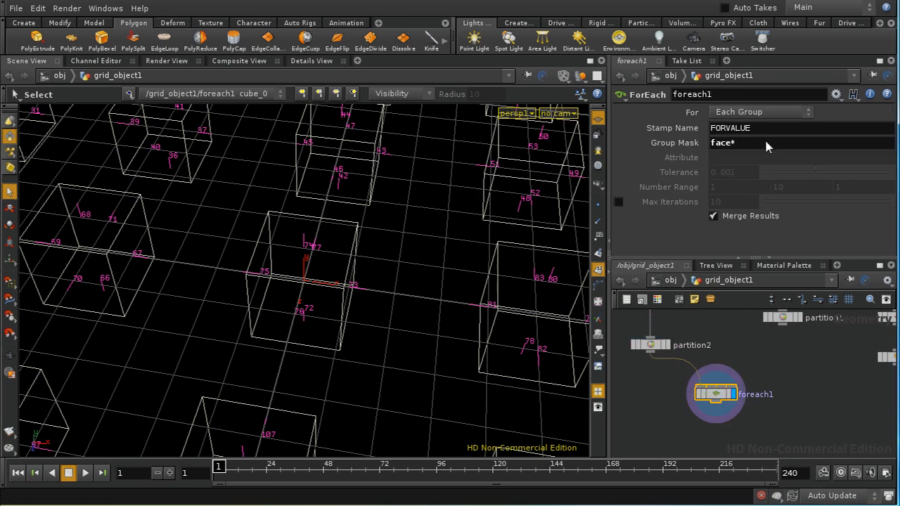
pyautogui.moveTo(786, 149)
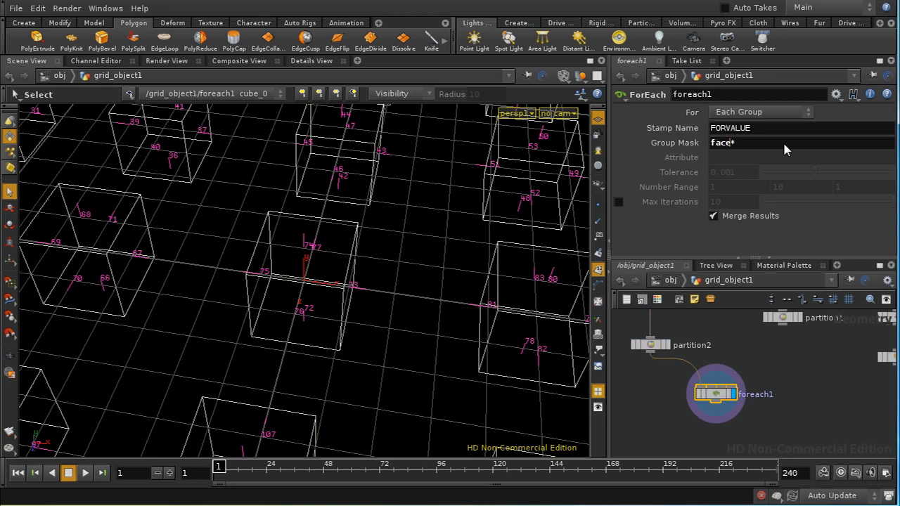
pyautogui.write('c*')
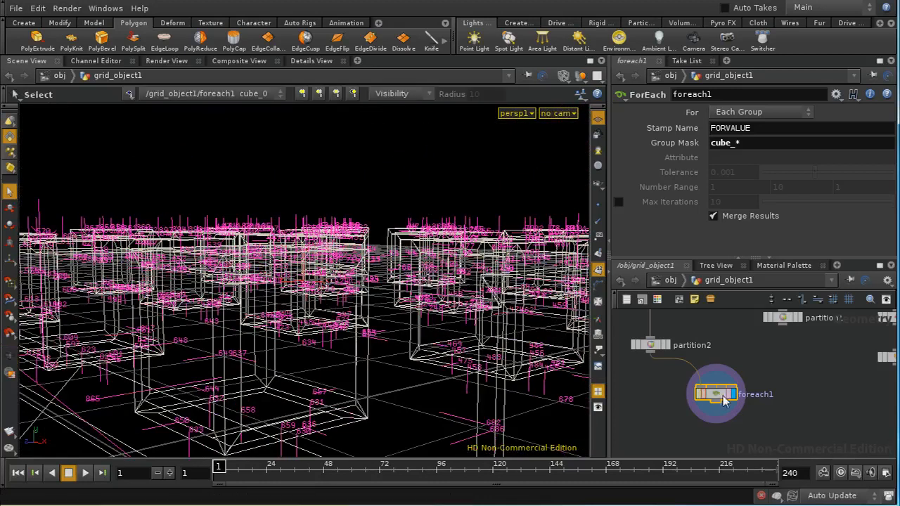
pyautogui.doubleClick(716, 394)
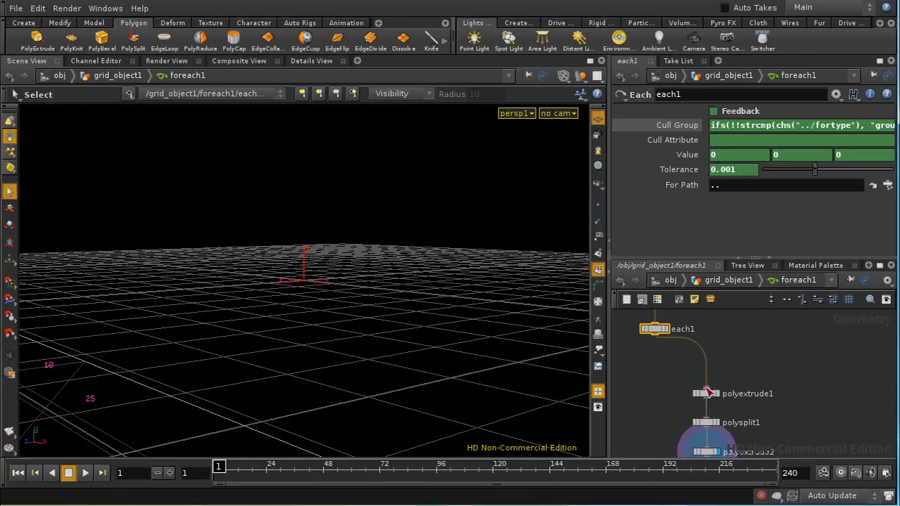
# Insert a Blast above polyextrude1 keeping only primitive 2, with Group Type Primitives.
pyautogui.click(706, 393)
pyautogui.write('Bl')
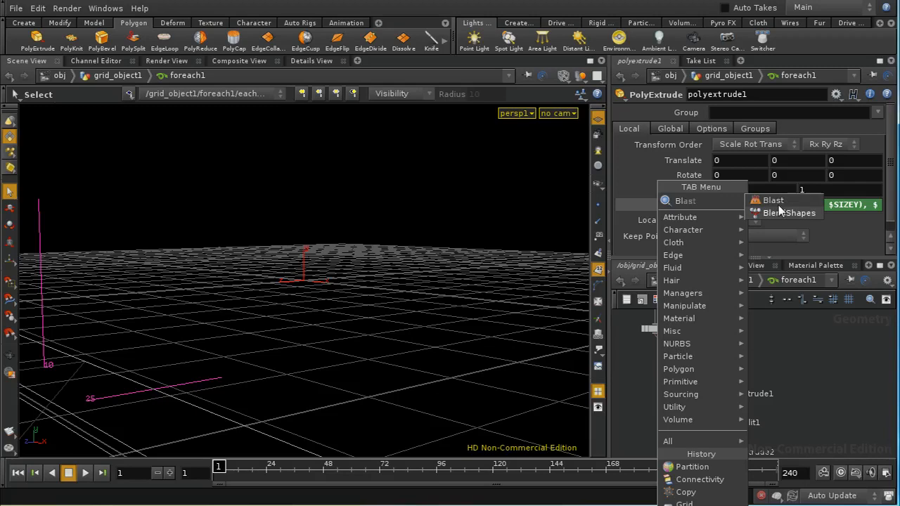
pyautogui.click(773, 200)
pyautogui.write('2')
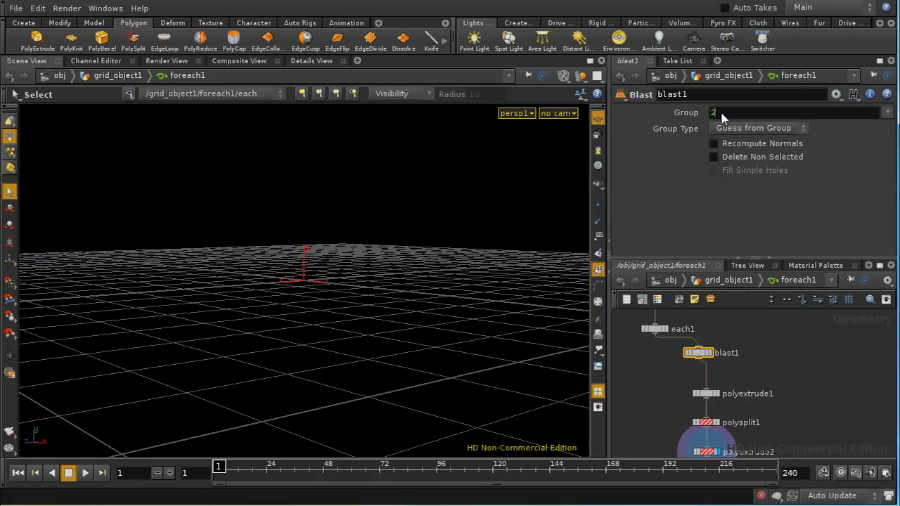
pyautogui.click(759, 128)
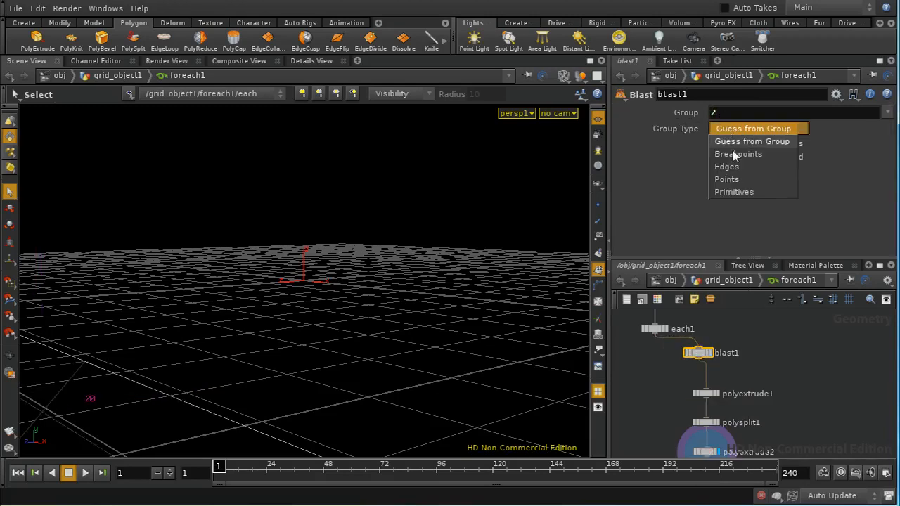
pyautogui.click(734, 192)
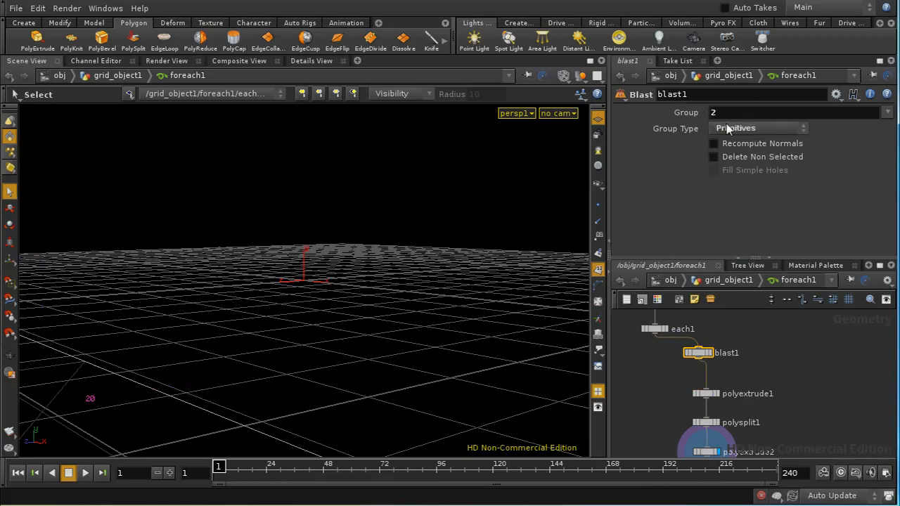
pyautogui.click(714, 157)
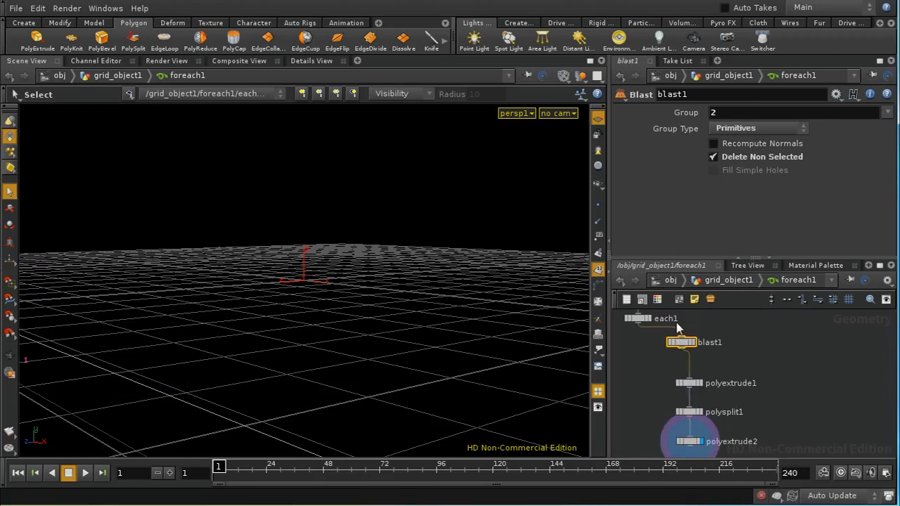
pyautogui.moveTo(773, 347)
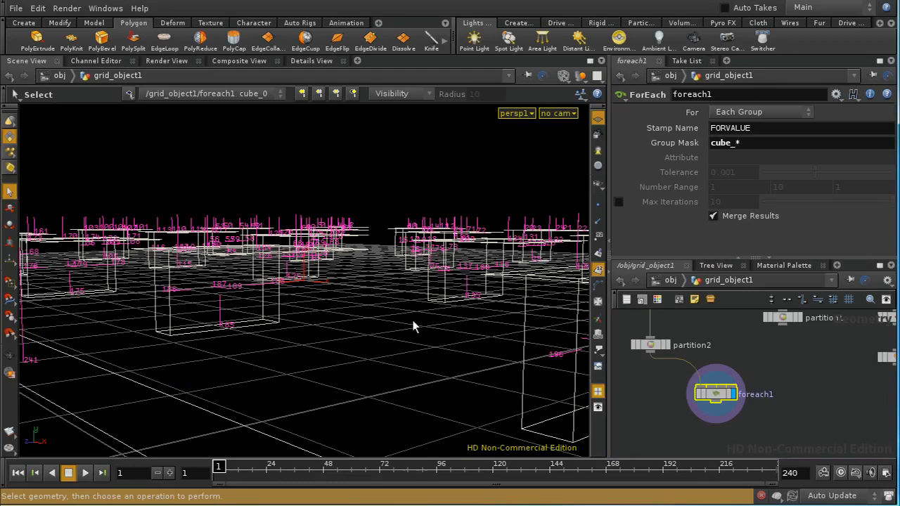
pyautogui.moveTo(415, 325); pyautogui.dragTo(337, 290)
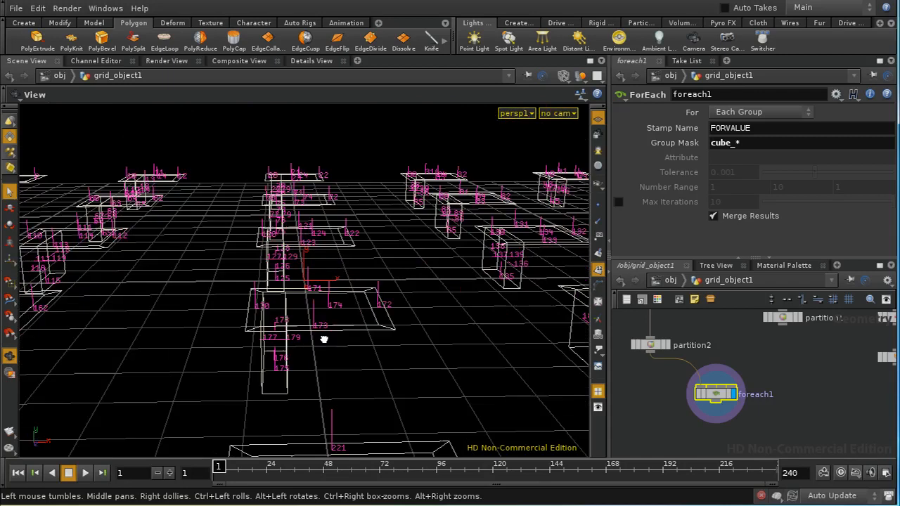
pyautogui.moveTo(324, 340); pyautogui.dragTo(251, 276)
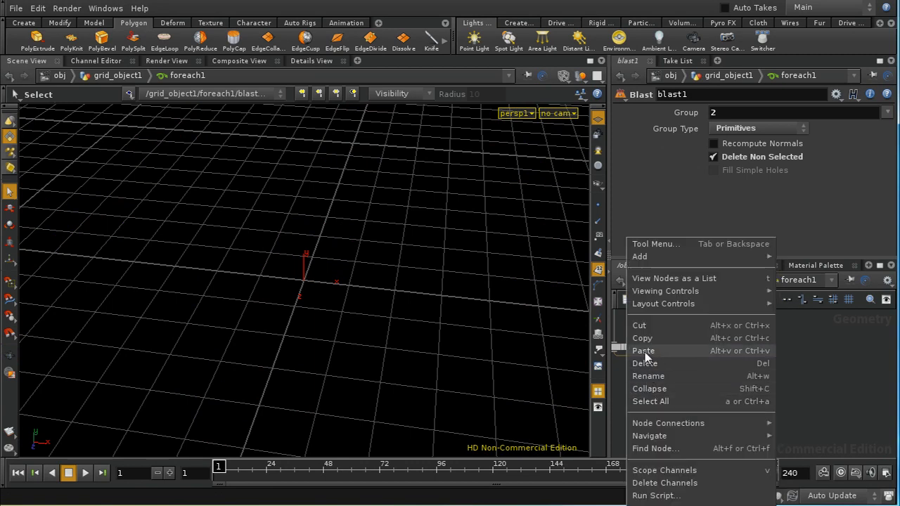
# Paste blast1 as blast2 to delete primitive 2, and add merge1 below polyextrude2.
pyautogui.click(643, 350)
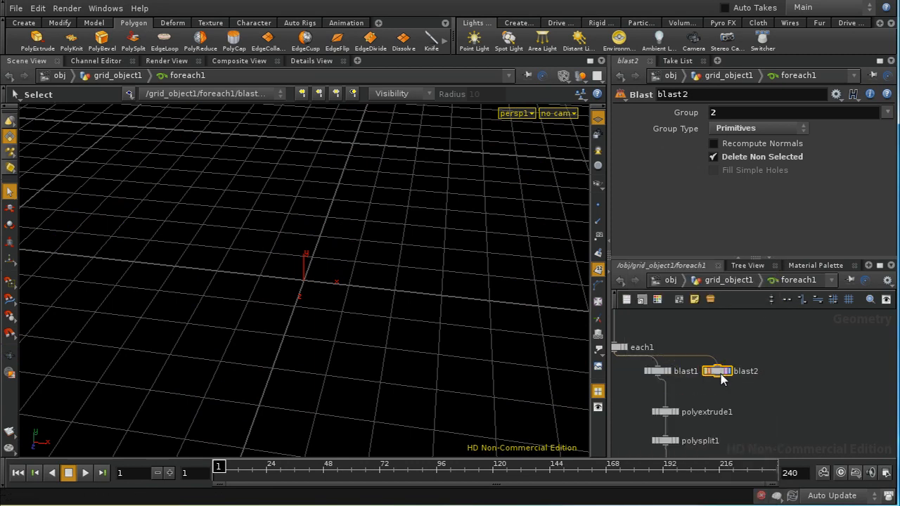
pyautogui.click(714, 156)
pyautogui.write('Merge')
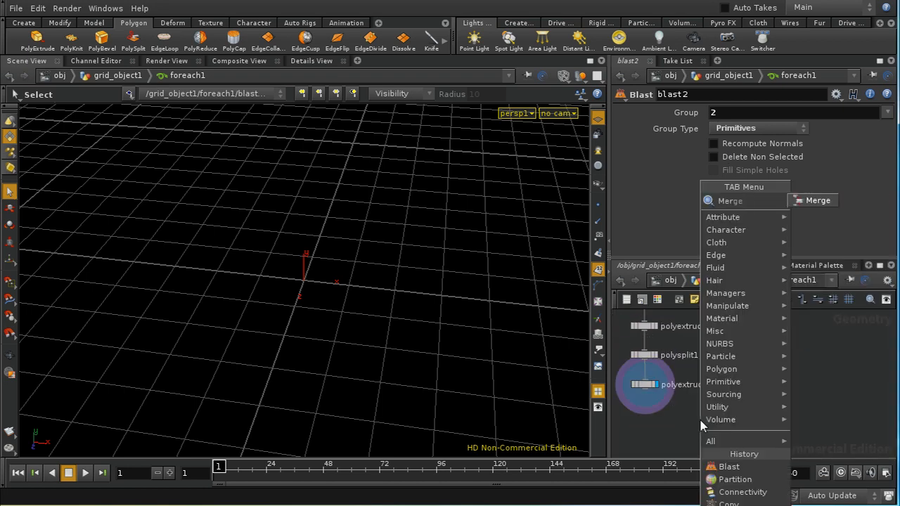
pyautogui.click(730, 201)
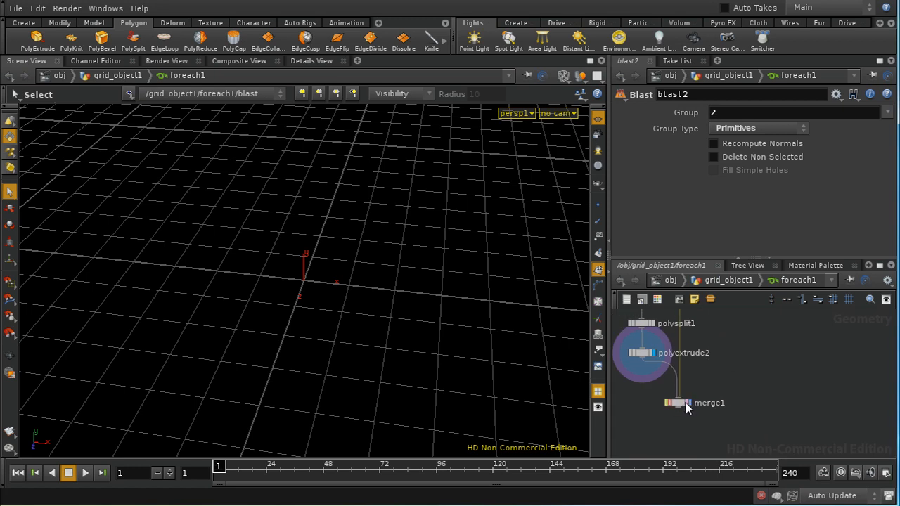
pyautogui.click(679, 403)
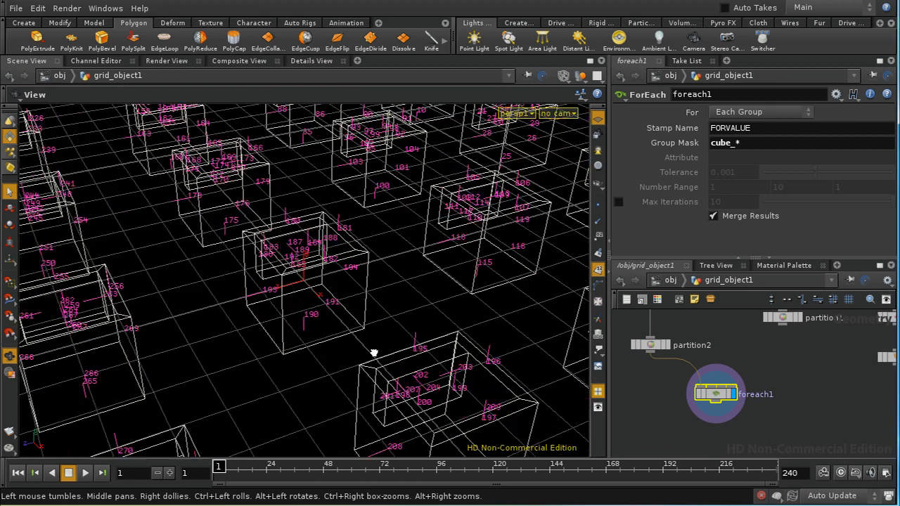
# Orbit around the boxes with balconies, then dive into the foreach1 network.
pyautogui.moveTo(373, 353); pyautogui.dragTo(369, 233)
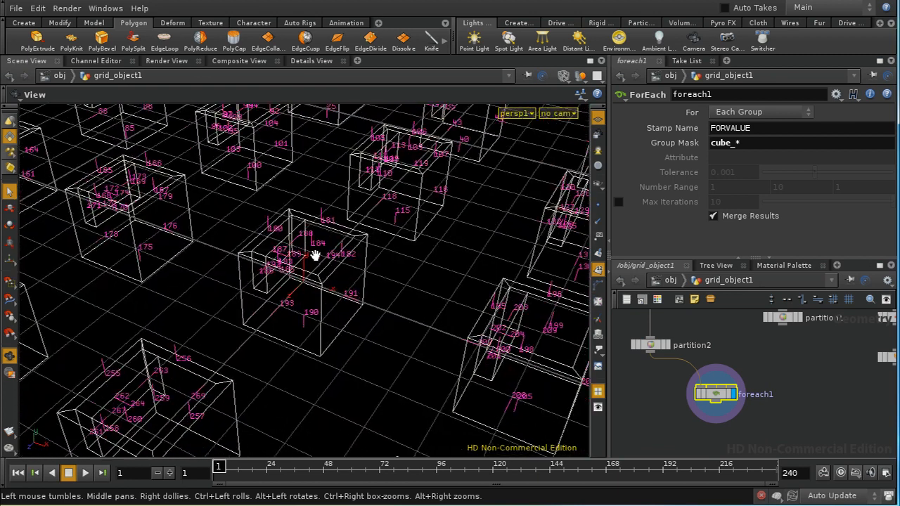
pyautogui.moveTo(315, 255); pyautogui.dragTo(386, 270)
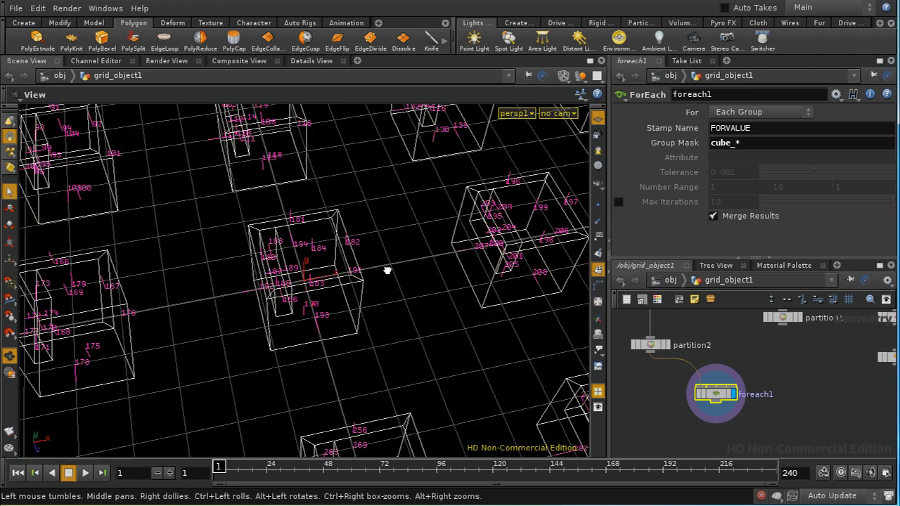
pyautogui.doubleClick(715, 393)
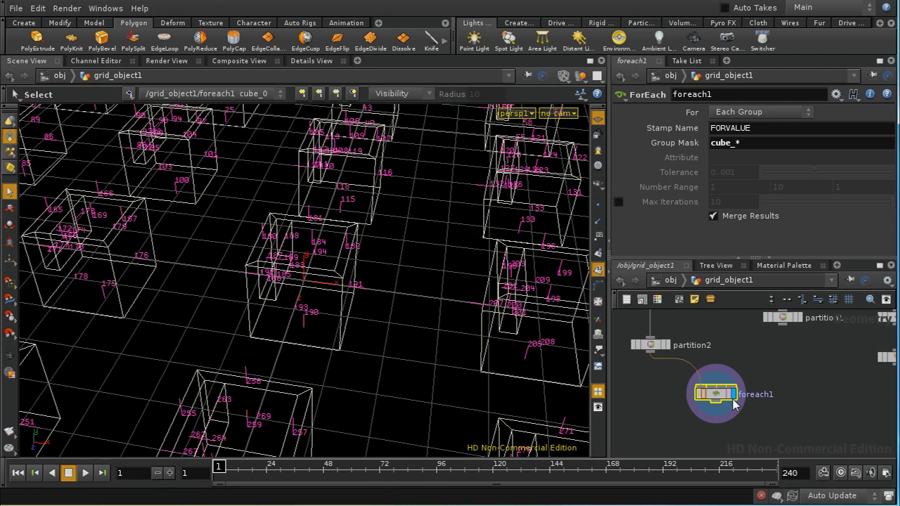
pyautogui.doubleClick(716, 393)
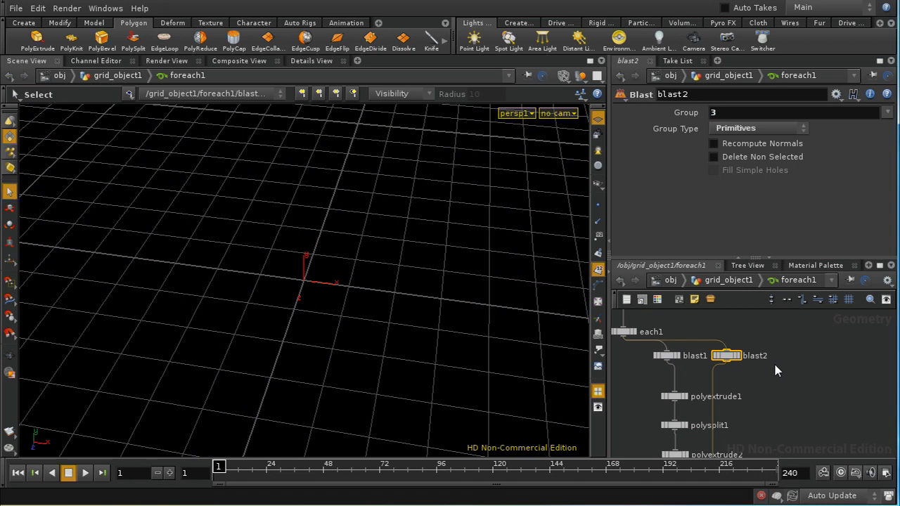
# Return to grid_object1 and orbit the grid of open-sided boxes with ledges.
pyautogui.doubleClick(716, 394)
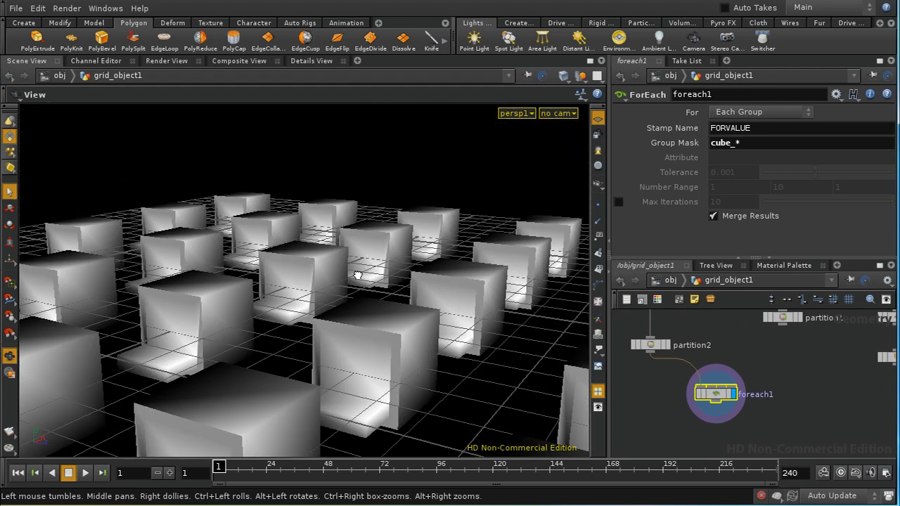
pyautogui.moveTo(355, 274); pyautogui.dragTo(431, 318)
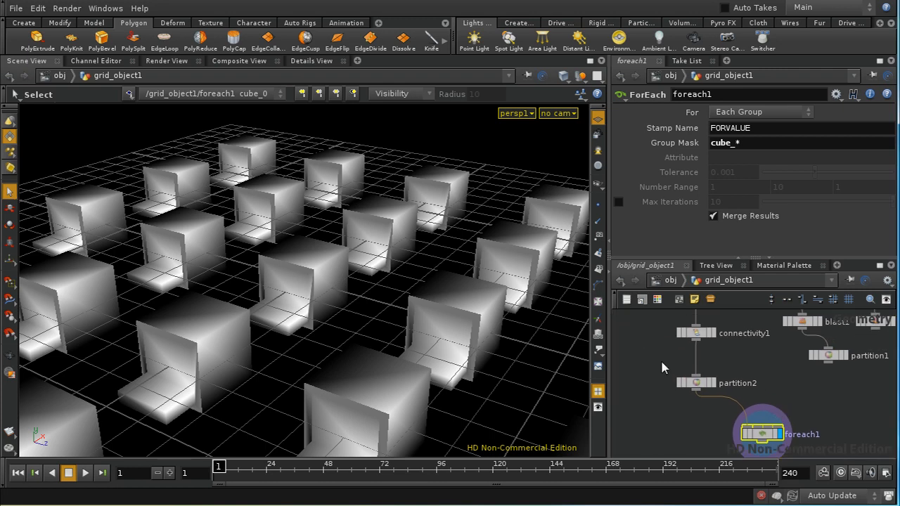
# Review partition2's cube_$CLASS rule, then bring up foreach1's loop-type choices.
pyautogui.click(696, 383)
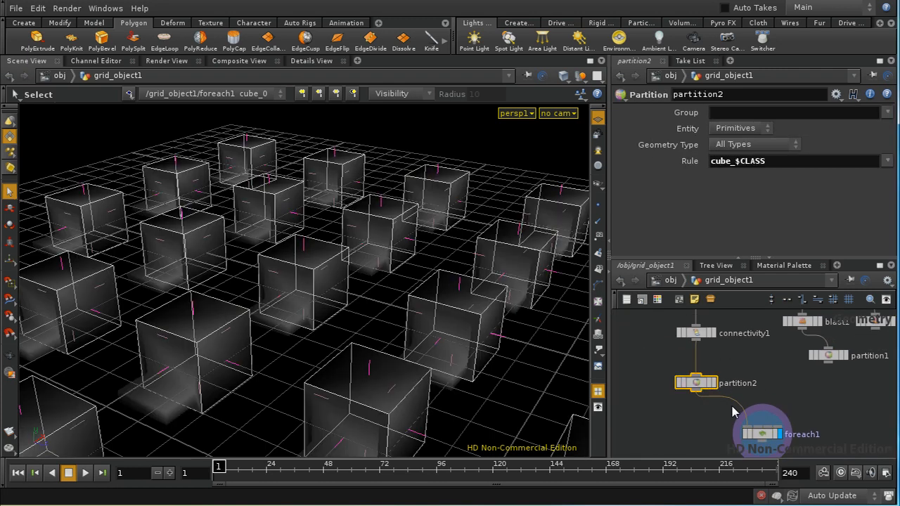
pyautogui.click(721, 401)
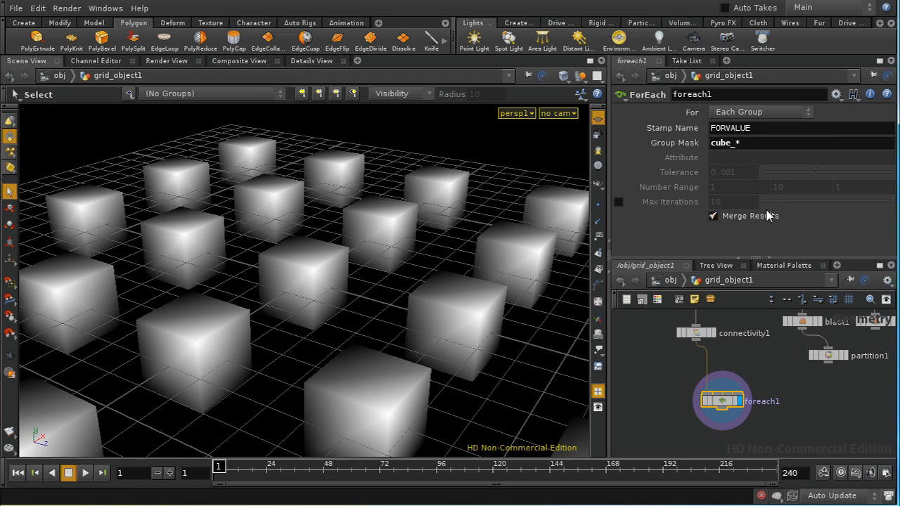
pyautogui.click(761, 111)
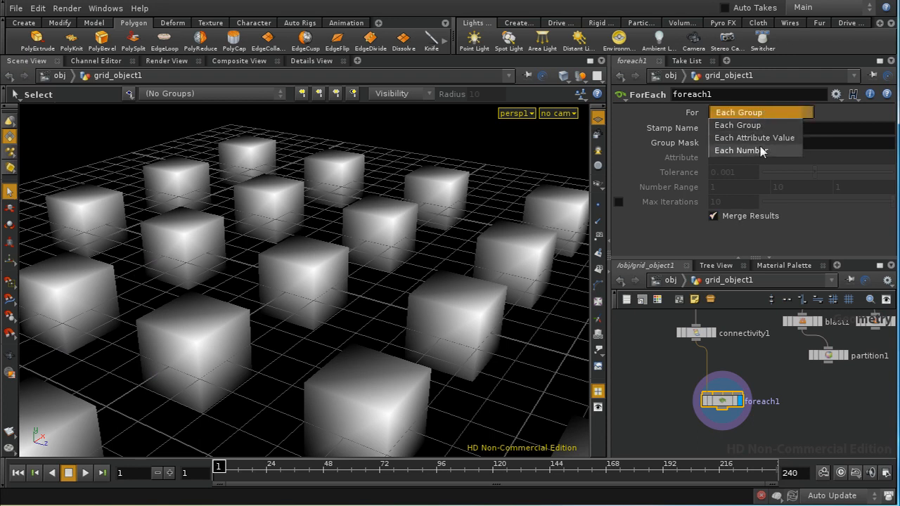
# Set foreach1 to For Each Attribute Value with attribute class.
pyautogui.click(753, 137)
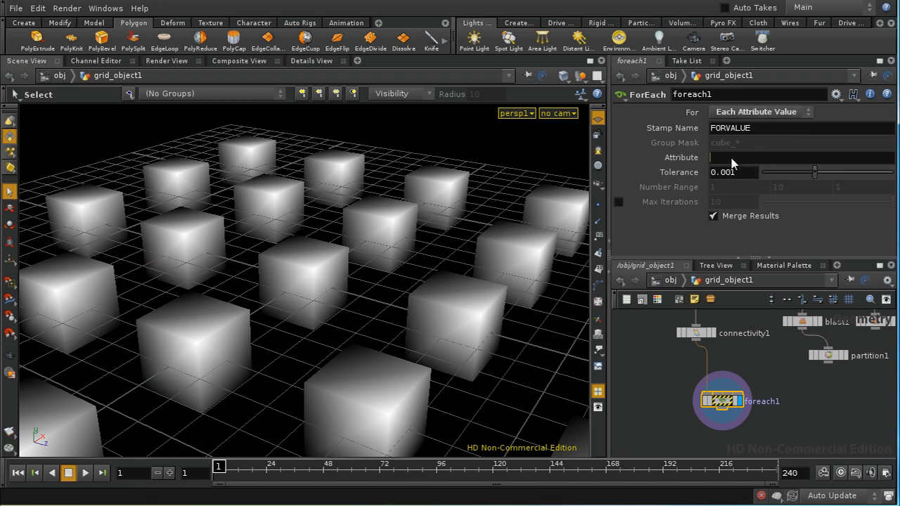
pyautogui.write('class')
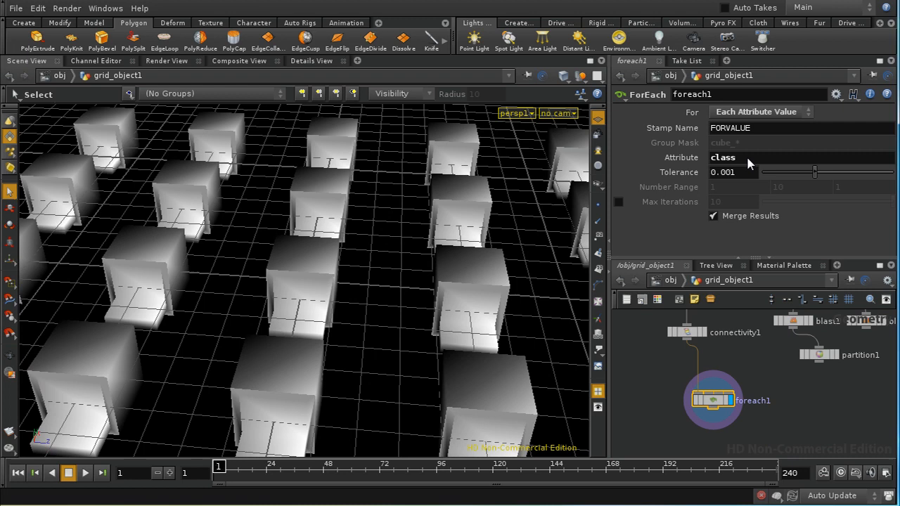
pyautogui.moveTo(738, 163)
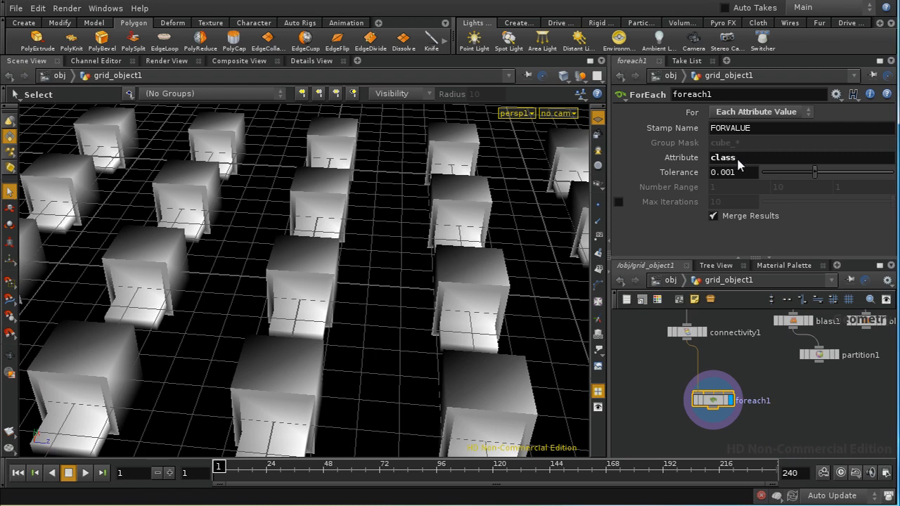
pyautogui.moveTo(745, 173)
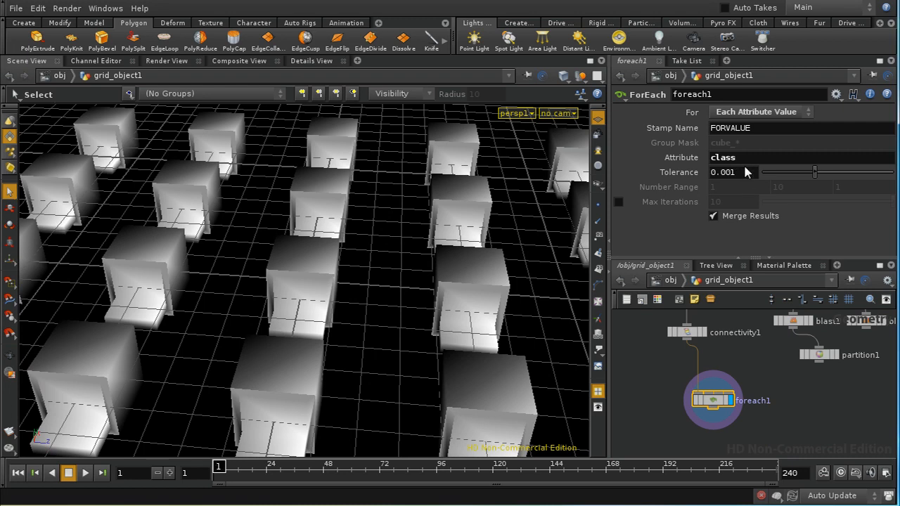
pyautogui.moveTo(747, 161)
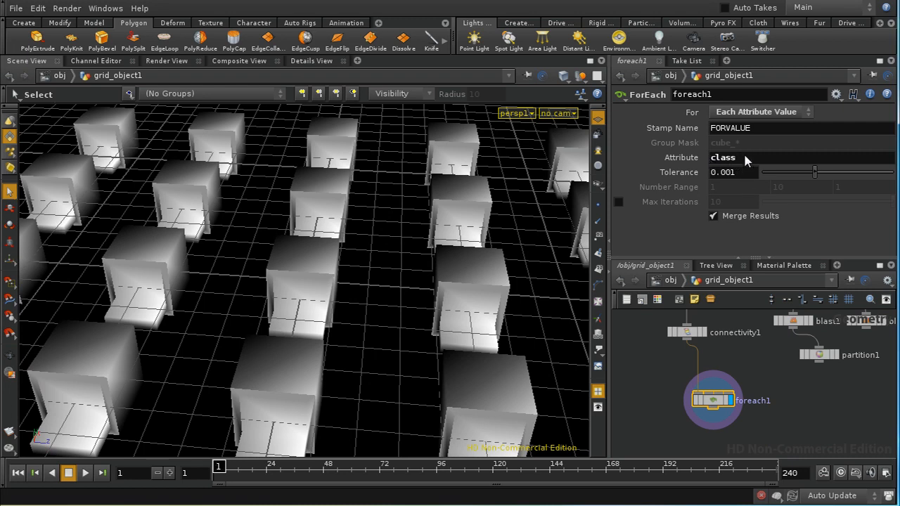
pyautogui.moveTo(738, 173)
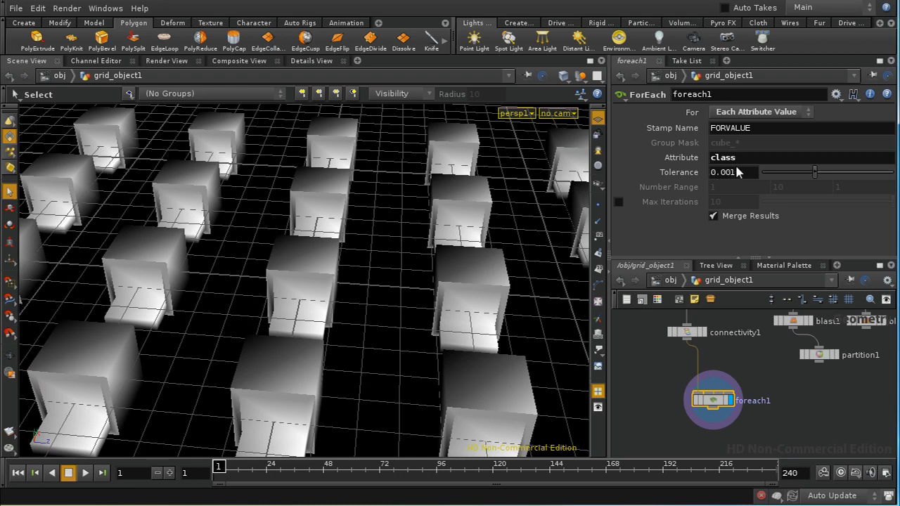
pyautogui.moveTo(709, 154)
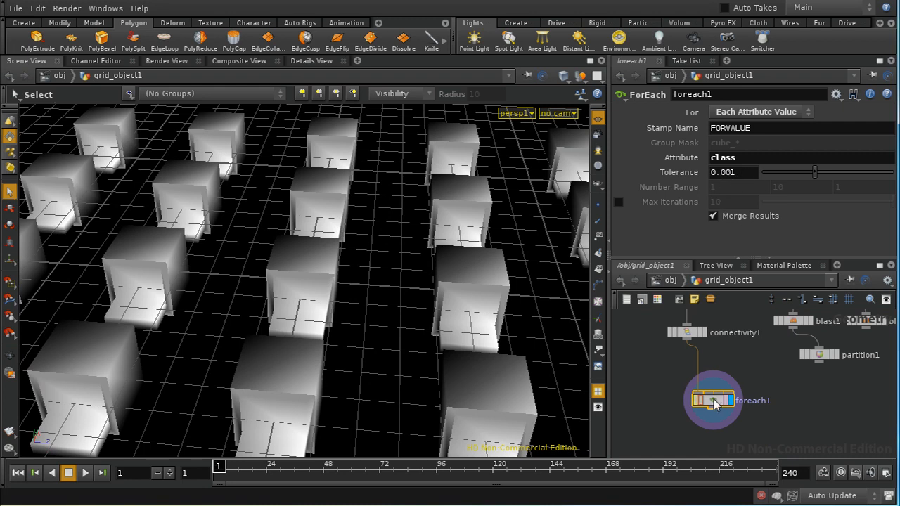
pyautogui.moveTo(724, 156)
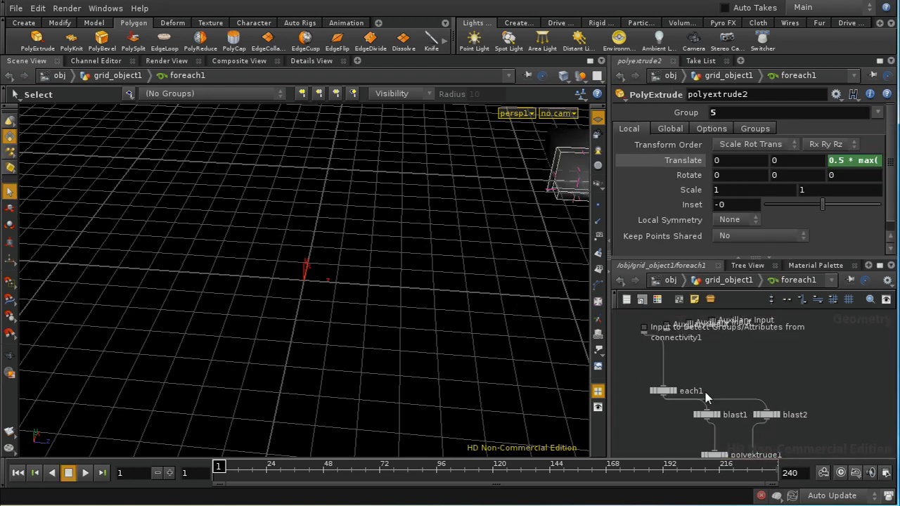
# Confirm each1's Cull Attribute is class, then go back up to grid_object1.
pyautogui.click(690, 390)
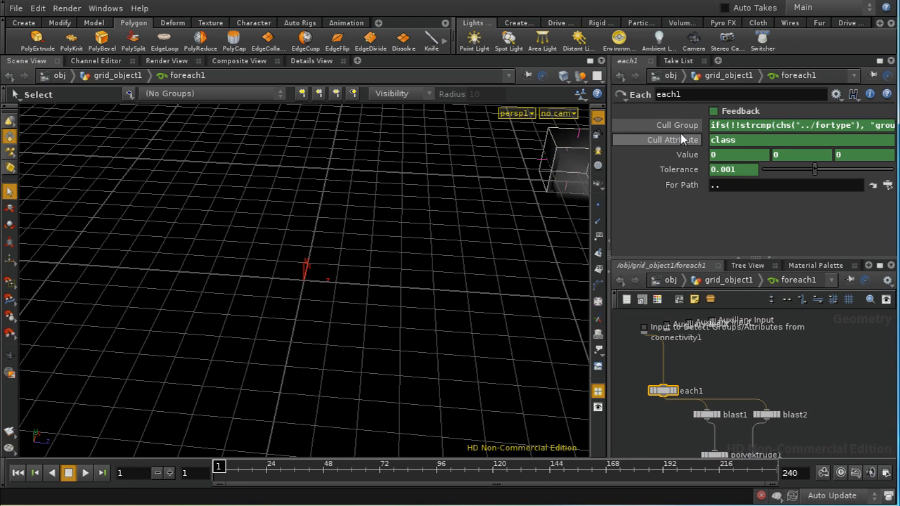
pyautogui.moveTo(778, 139)
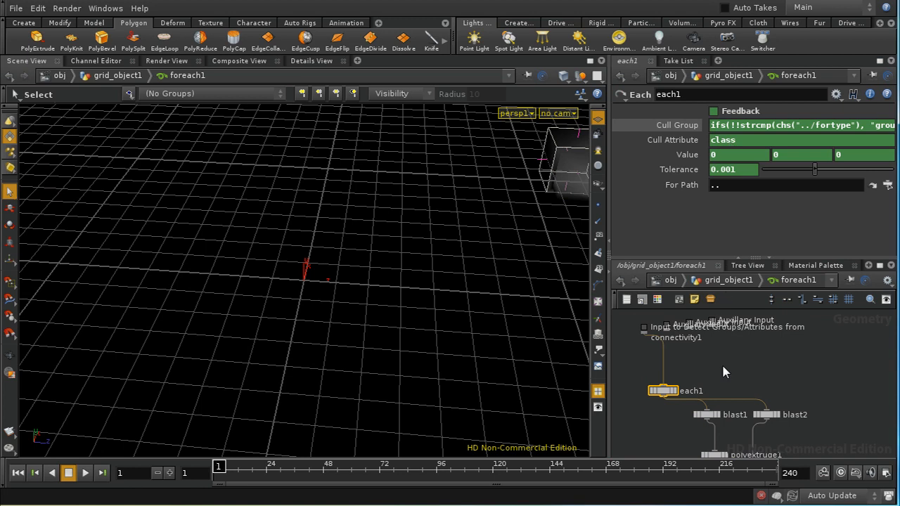
pyautogui.click(713, 400)
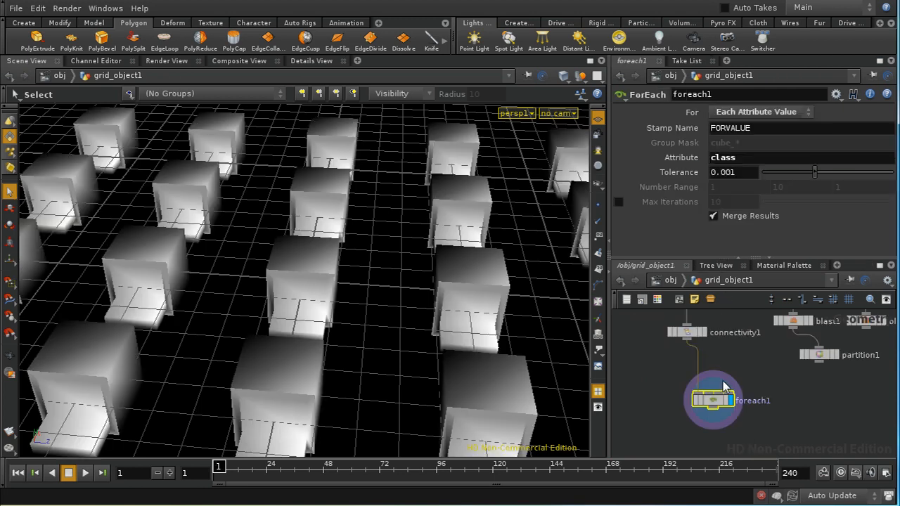
# Drag foreach1 up and left to sit just under connectivity1.
pyautogui.moveTo(714, 401); pyautogui.dragTo(688, 381)
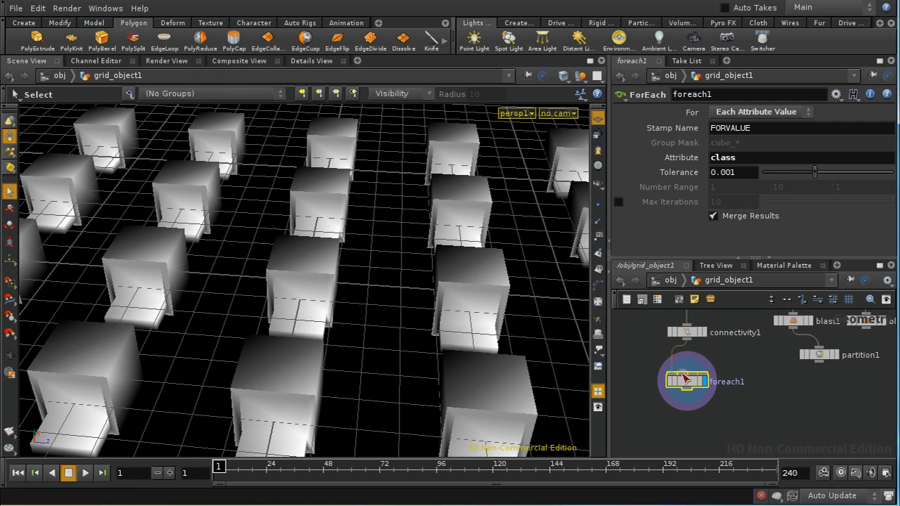
pyautogui.moveTo(707, 434)
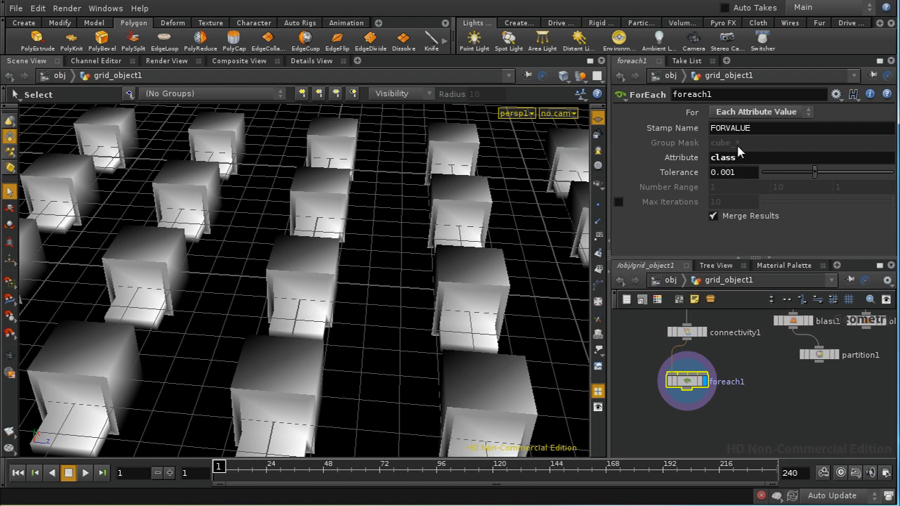
pyautogui.moveTo(716, 438)
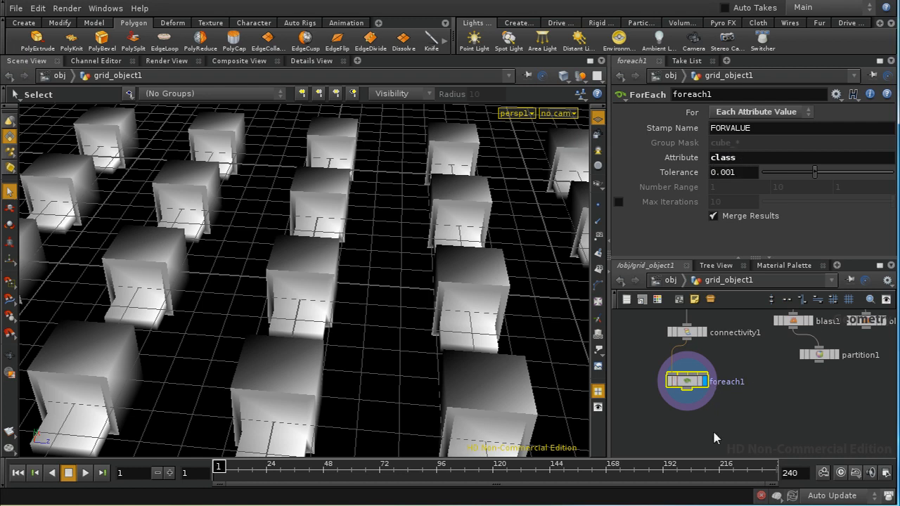
pyautogui.moveTo(720, 169)
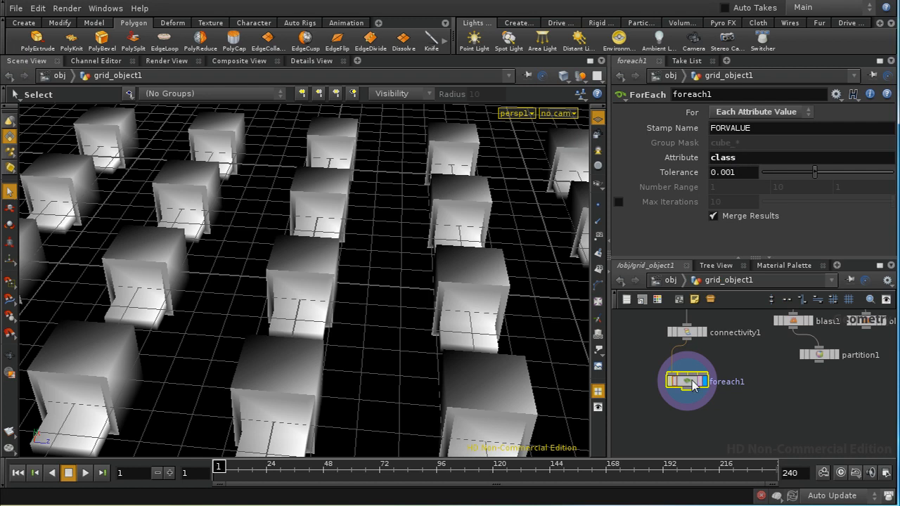
pyautogui.moveTo(688, 392)
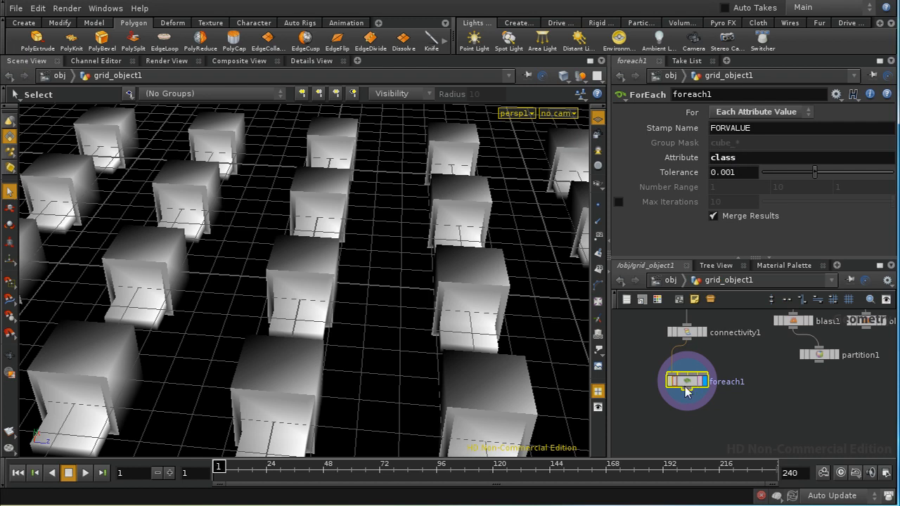